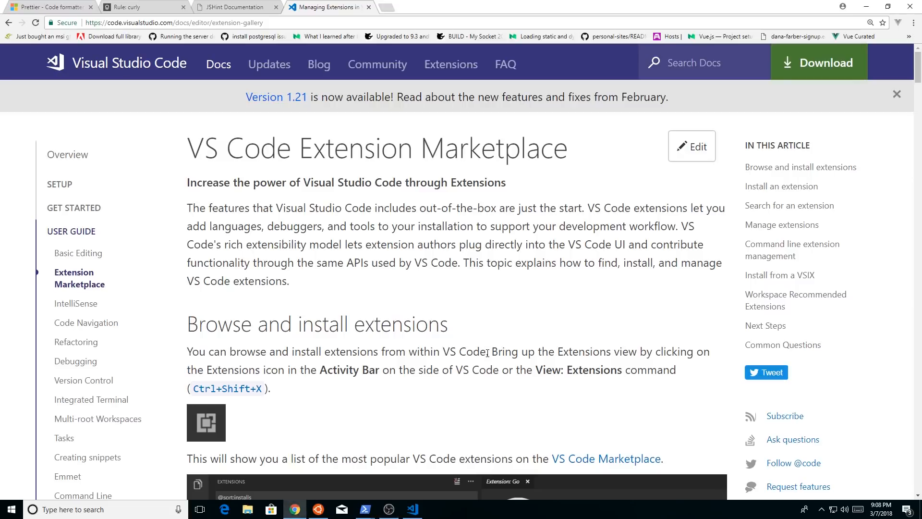
Step: Switch from Chrome to VS Code, where app.component.ts shows seven TSLint problems
left_click(411, 509)
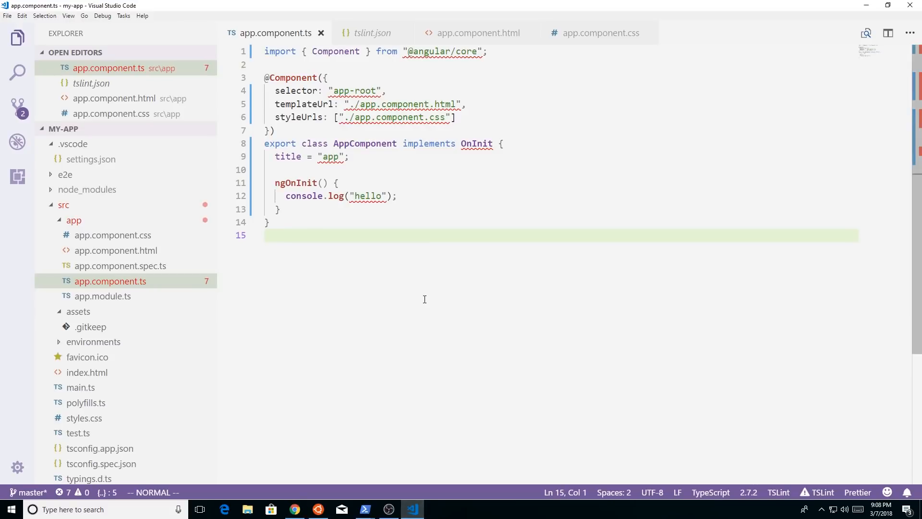
mouse_move(429, 299)
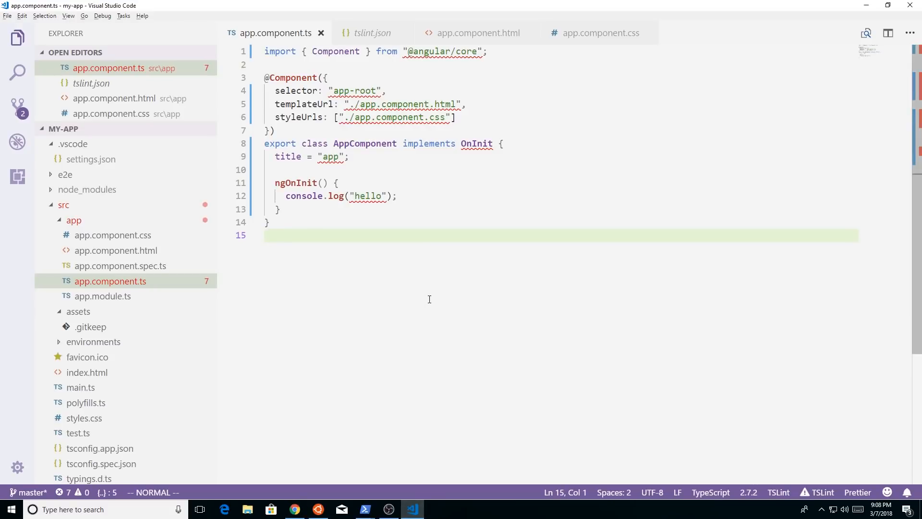
mouse_move(437, 277)
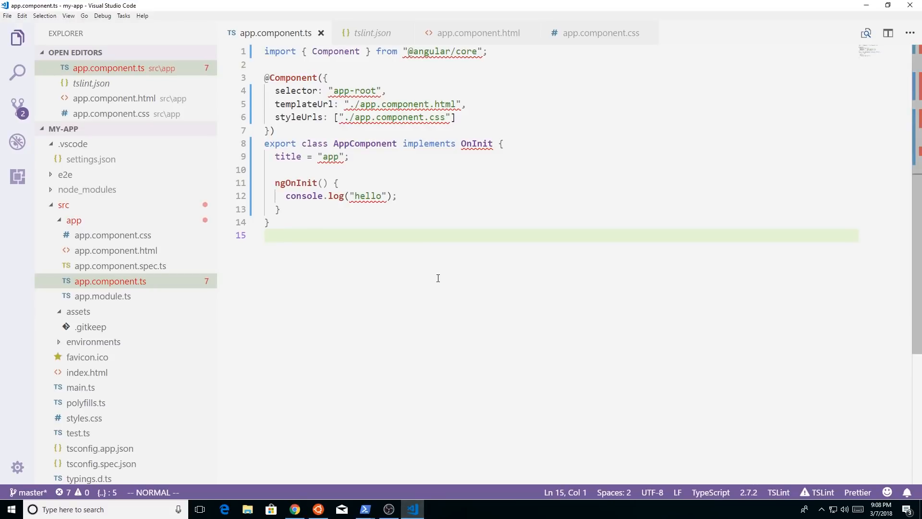
mouse_move(430, 257)
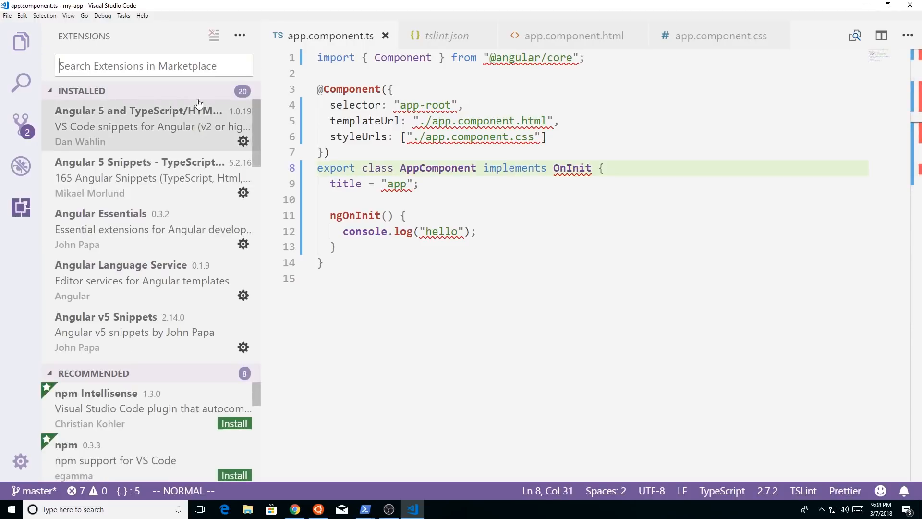
mouse_move(107, 100)
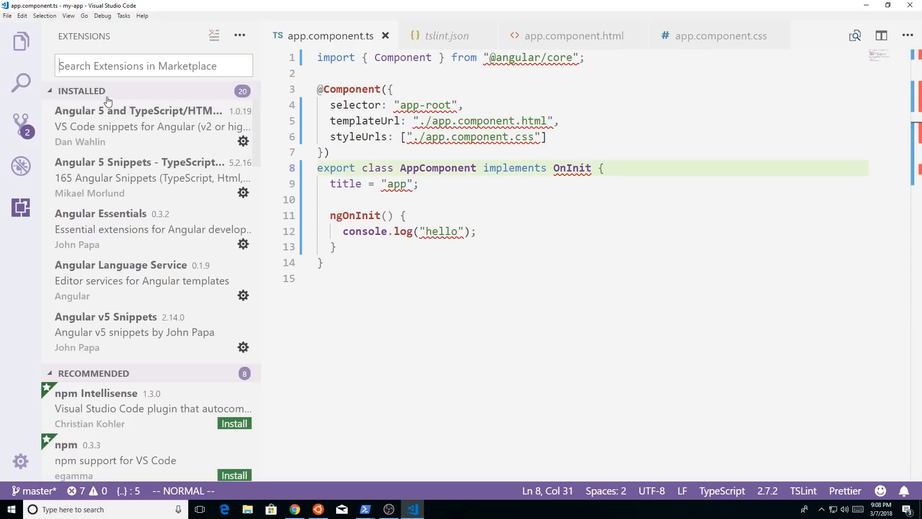
Step: Scroll through the installed extensions list to review TSLint and the others
scroll("down", 3)
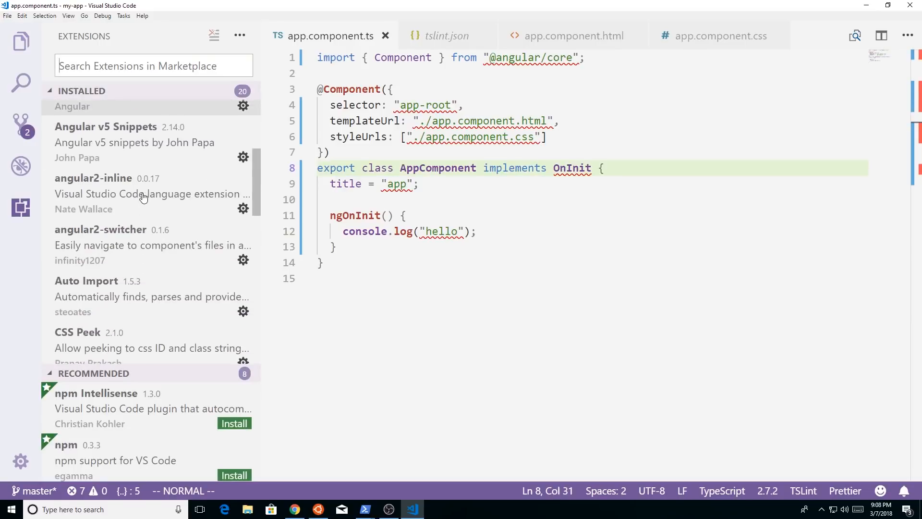
scroll("down", 3)
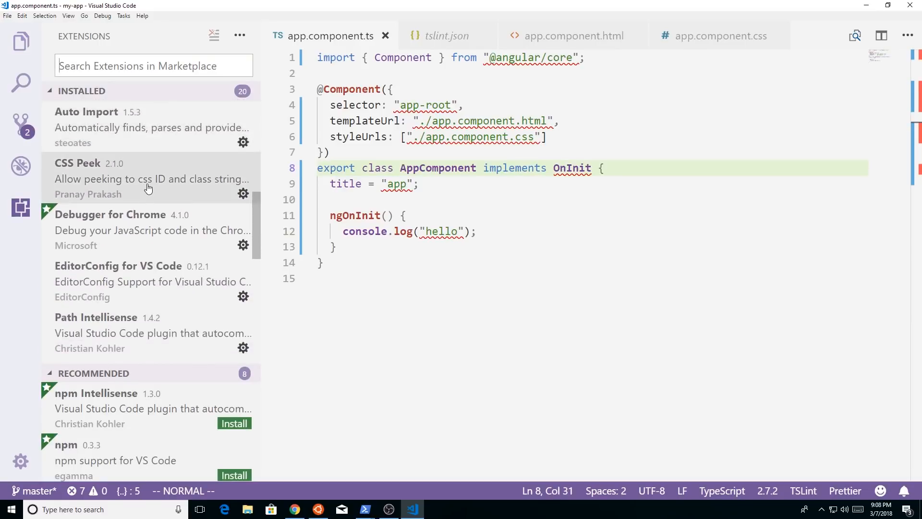
scroll("down", 3)
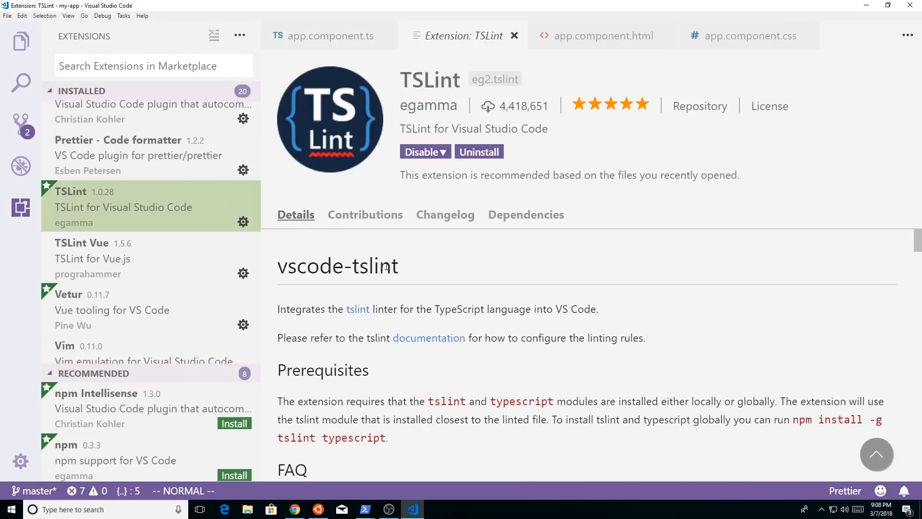
mouse_move(170, 207)
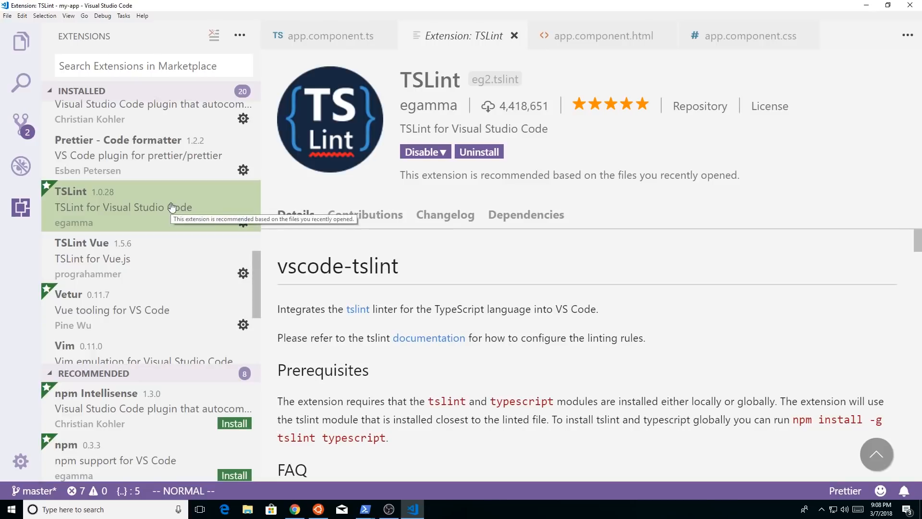
scroll("down", 3)
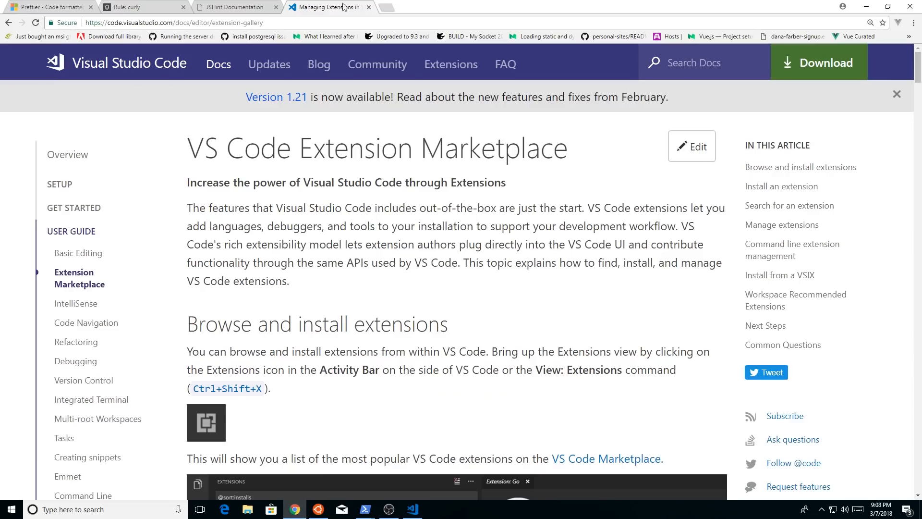
Step: Read JSHint's Configuration documentation, then return to tslint.json in VS Code
left_click(235, 8)
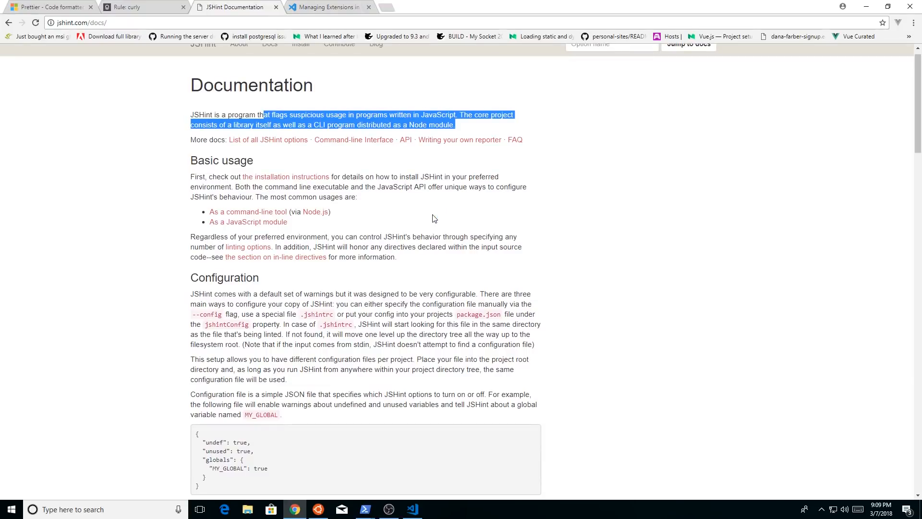
scroll("down", 3)
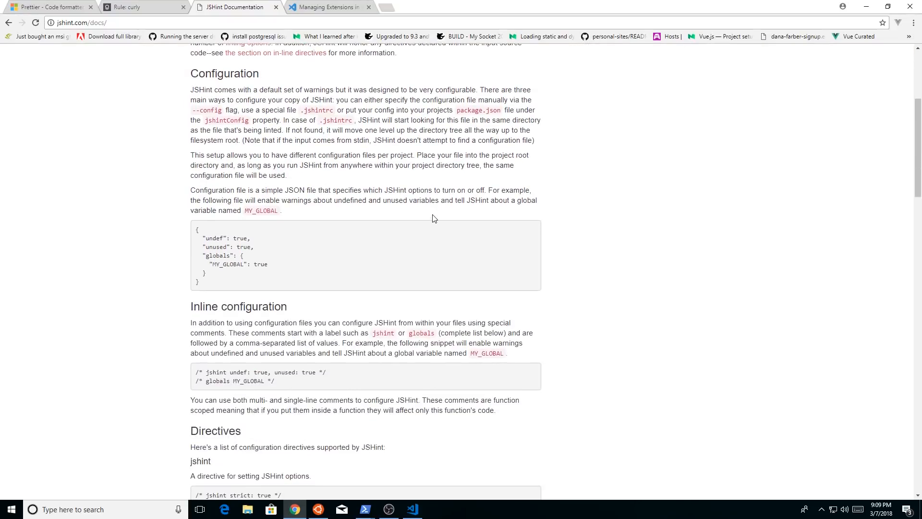
scroll("down", 3)
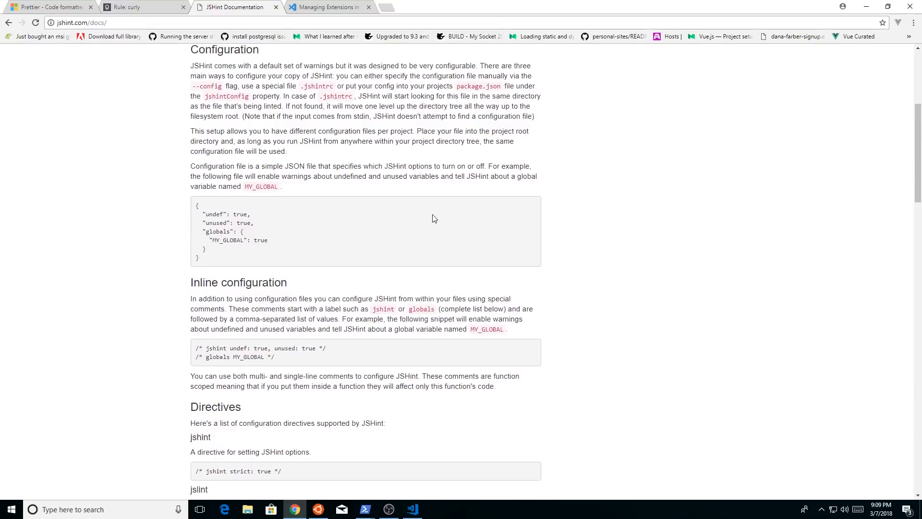
mouse_move(438, 232)
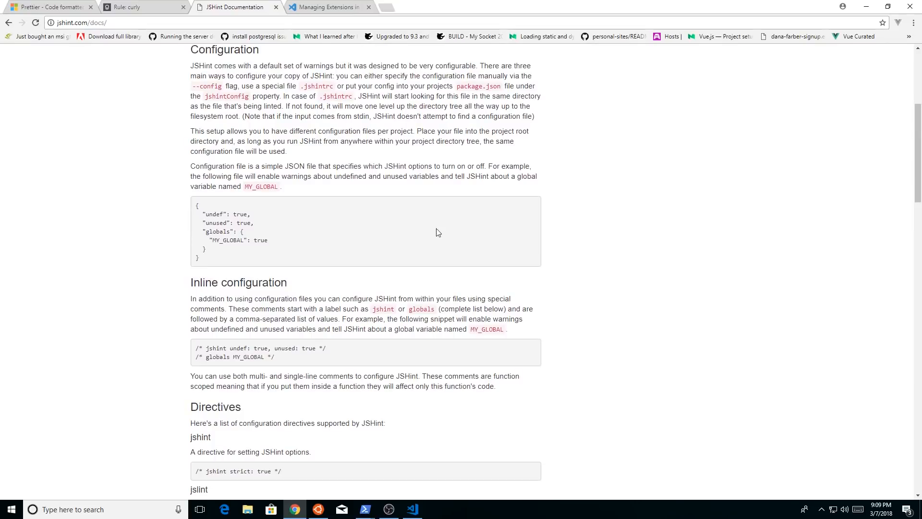
mouse_move(435, 277)
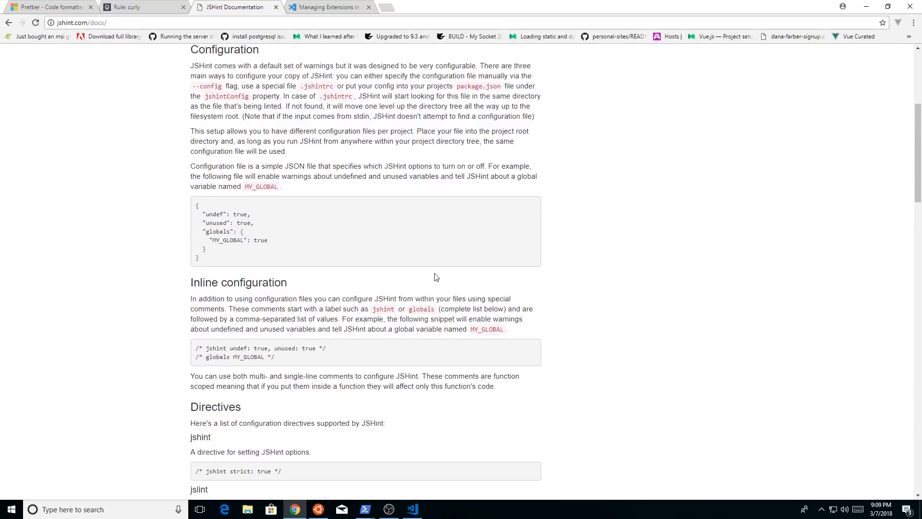
mouse_move(397, 479)
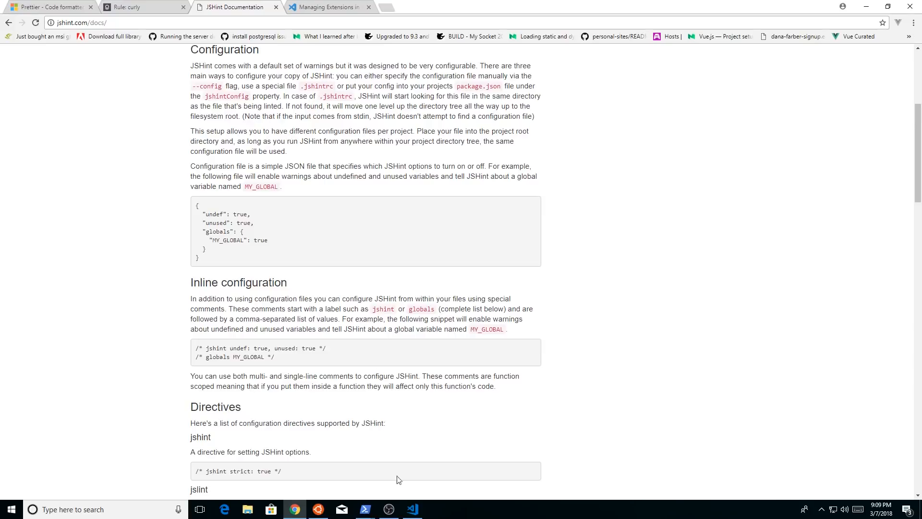
left_click(412, 509)
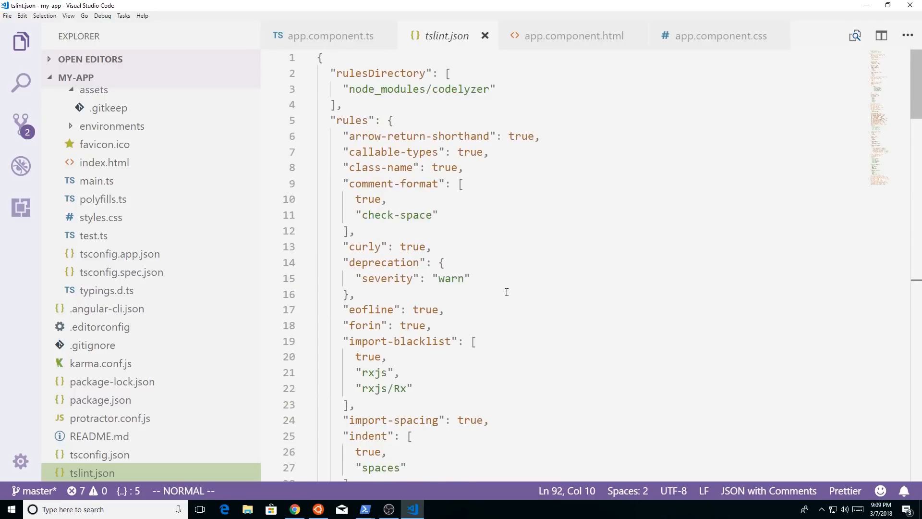
Step: Scroll tslint.json to the "curly": true rule, then switch to Chrome
scroll("down", 3)
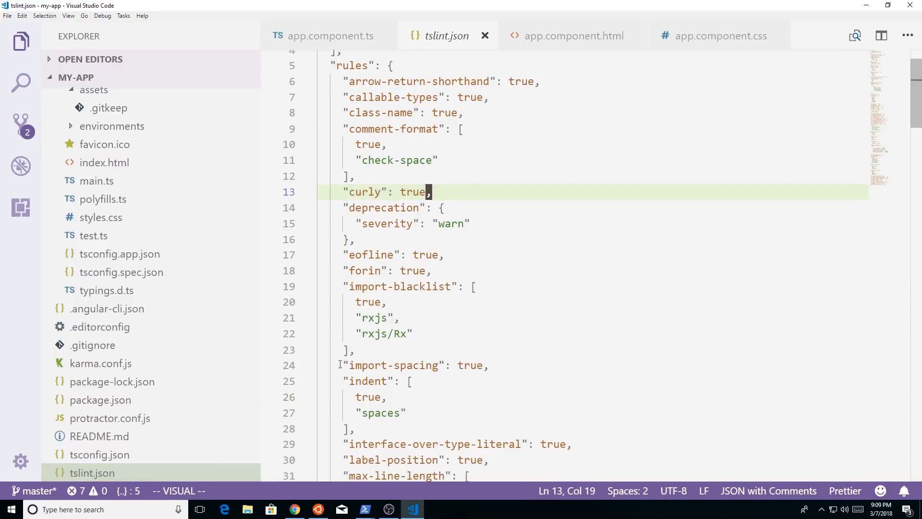
left_click(296, 509)
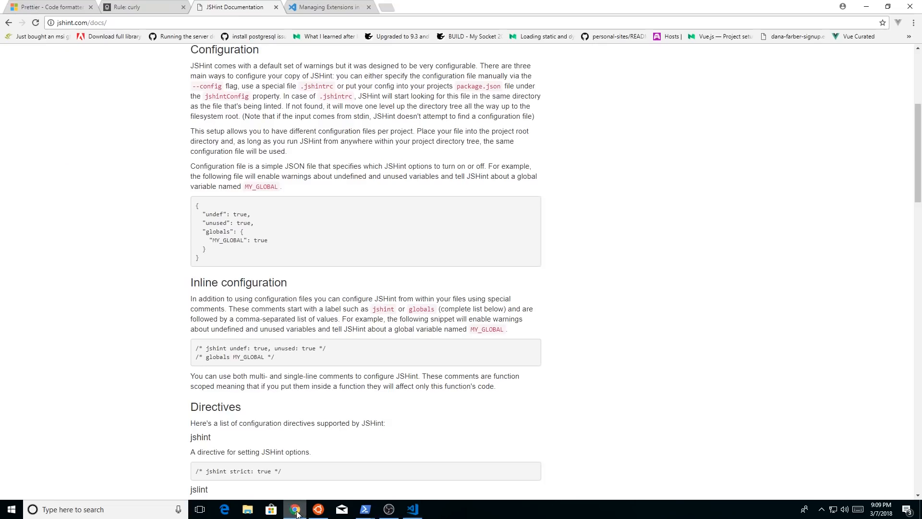
Step: Open the TSLint 'Rule: curly' page and highlight its braceless if-statement example
left_click(144, 7)
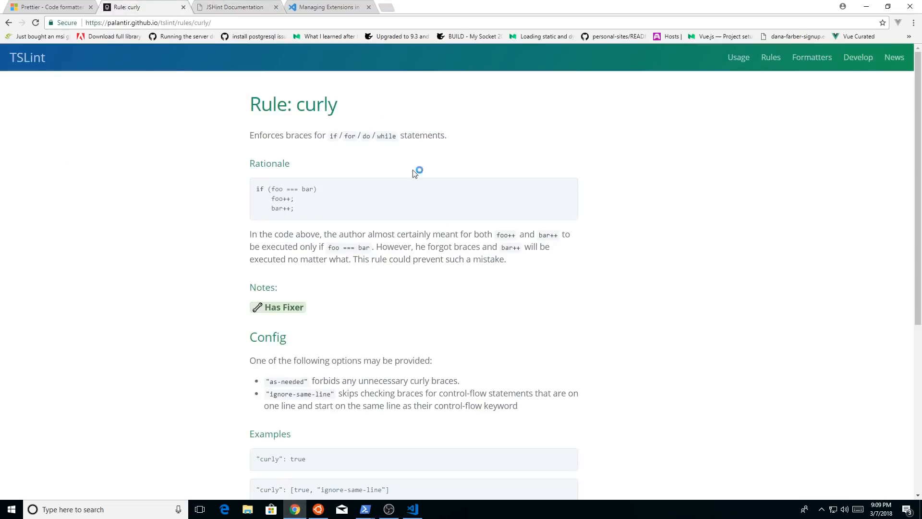
mouse_move(833, 107)
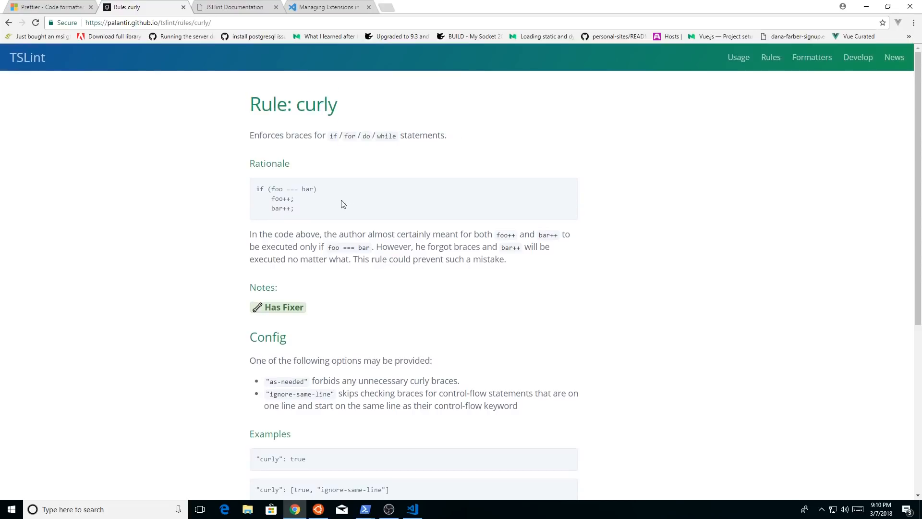
double_click(259, 189)
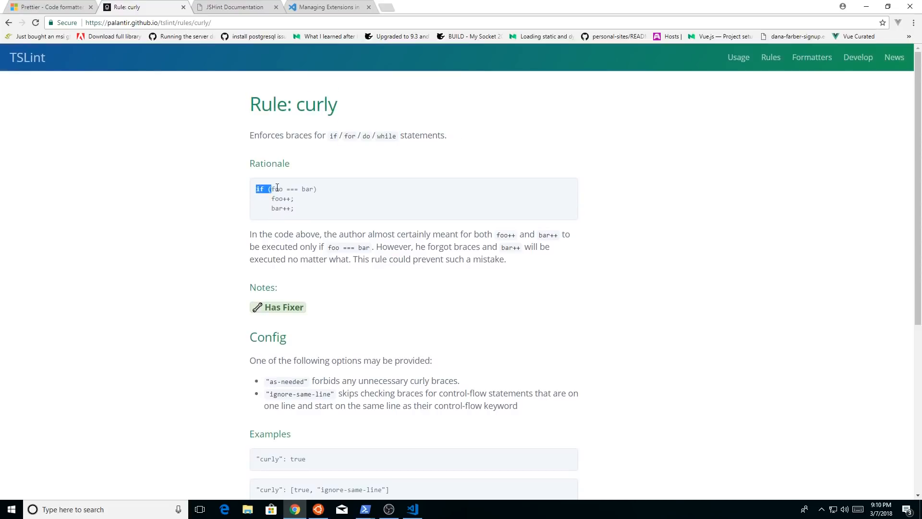
left_click_drag(262, 189, 317, 189)
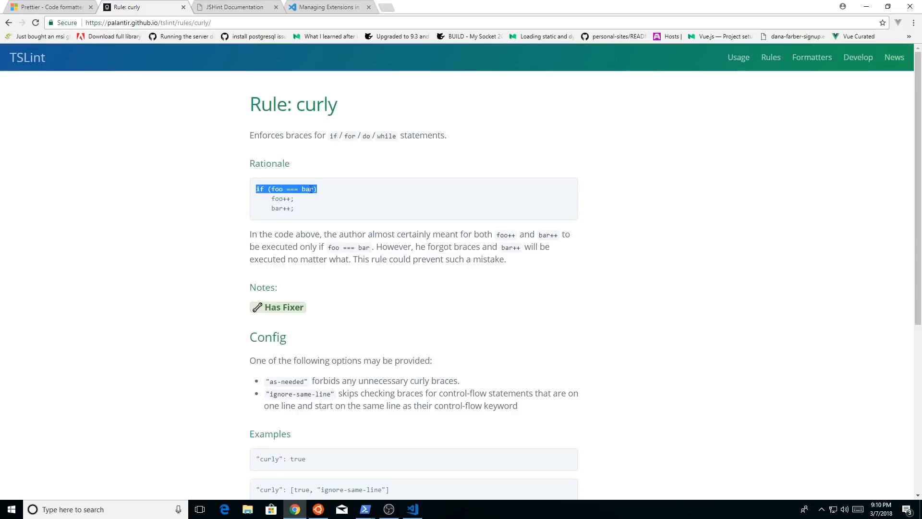
left_click(316, 189)
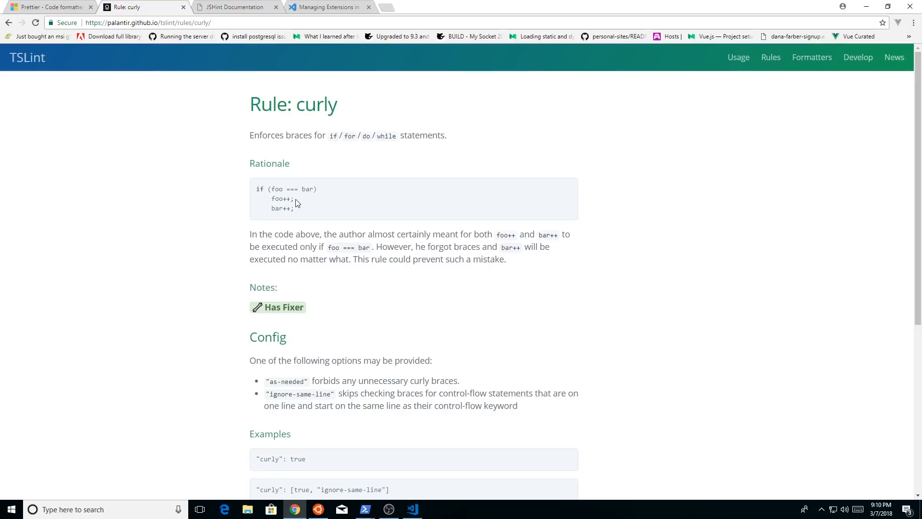
double_click(280, 199)
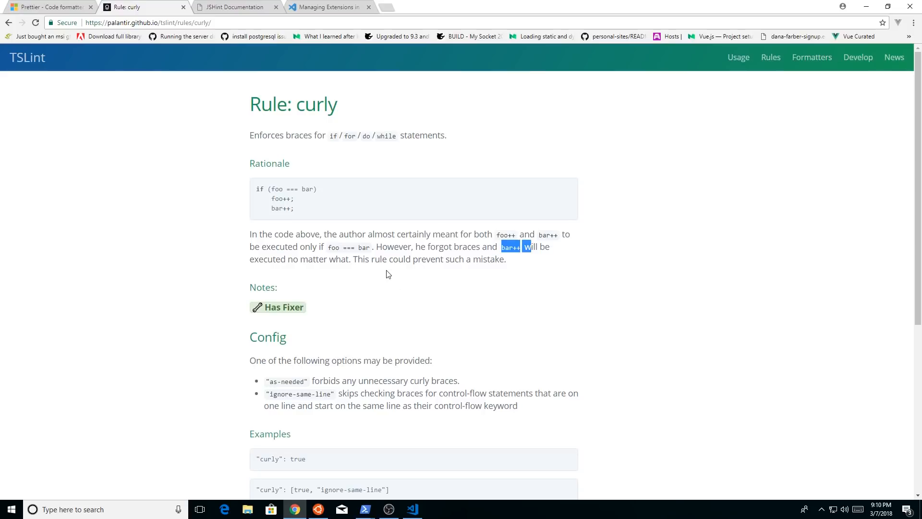
mouse_move(375, 109)
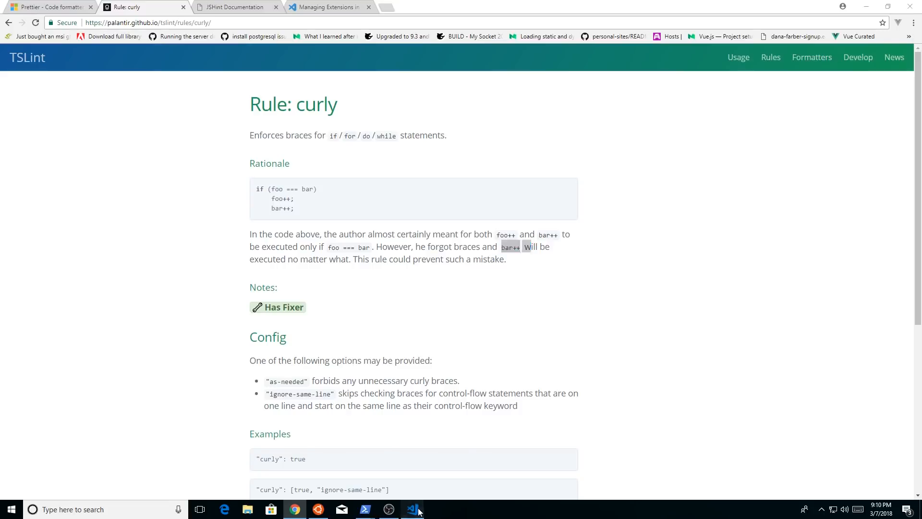
left_click(411, 509)
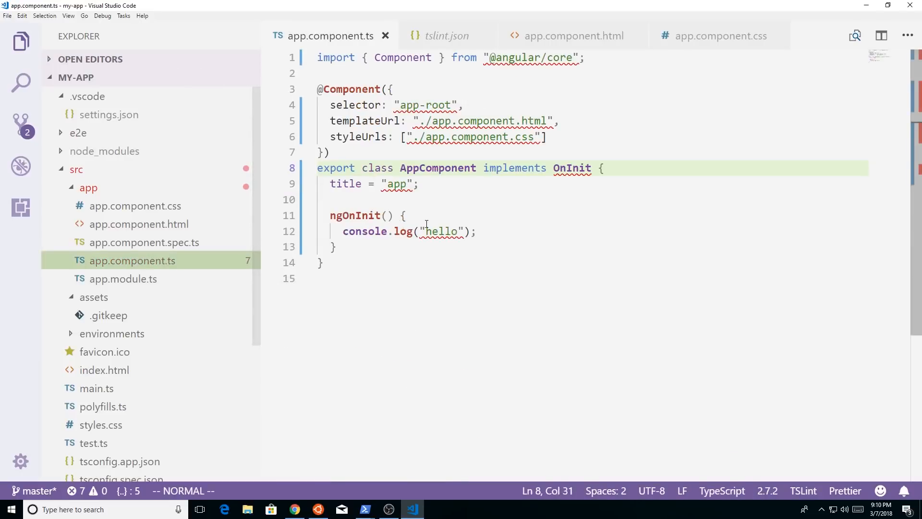
left_click(422, 231)
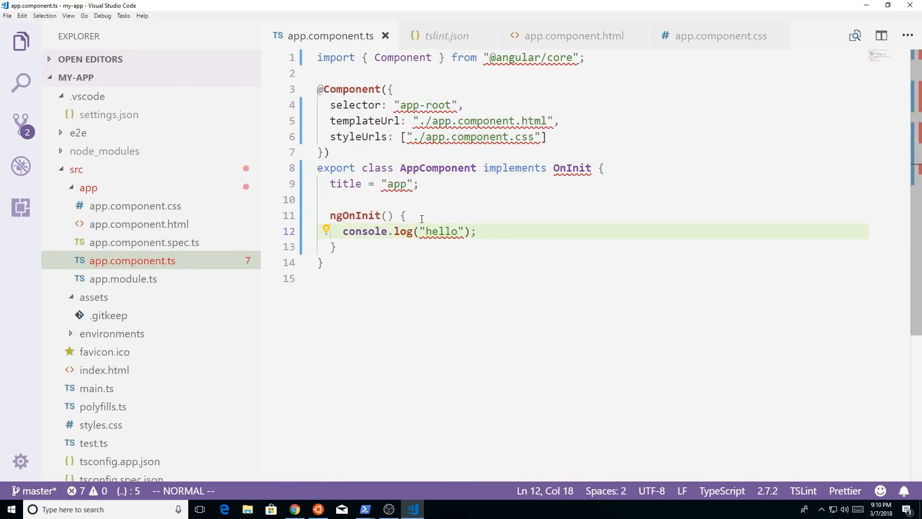
mouse_move(413, 243)
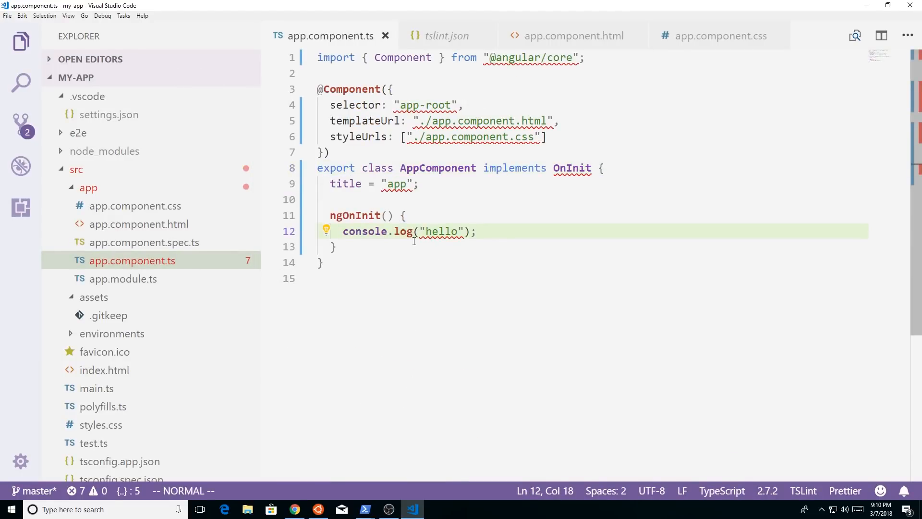
type("if")
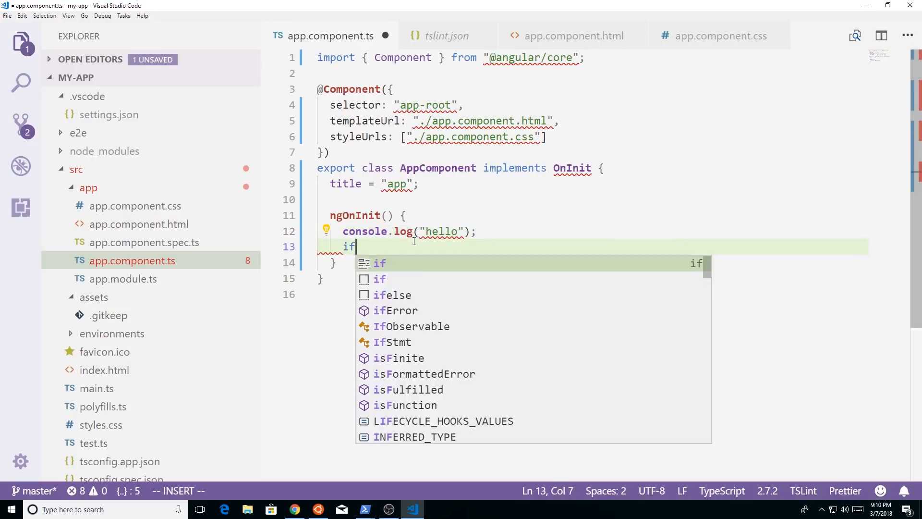
type("(")
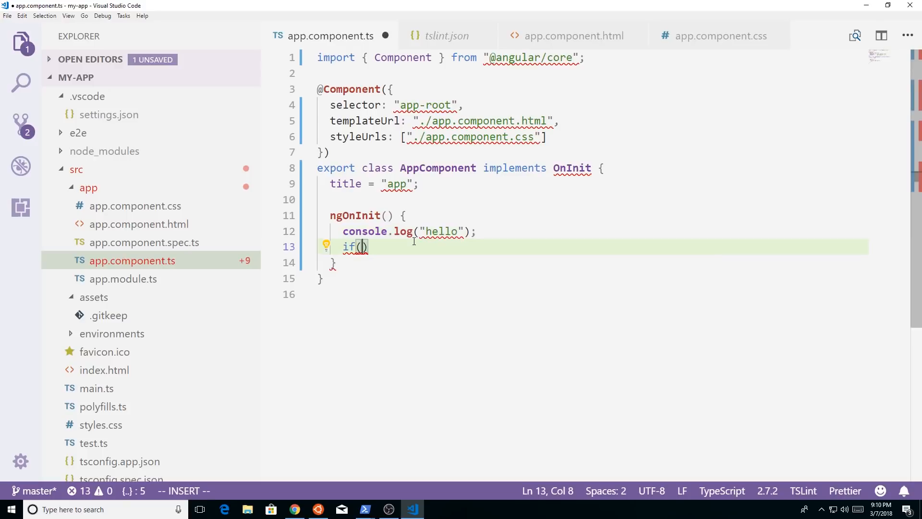
type("true")
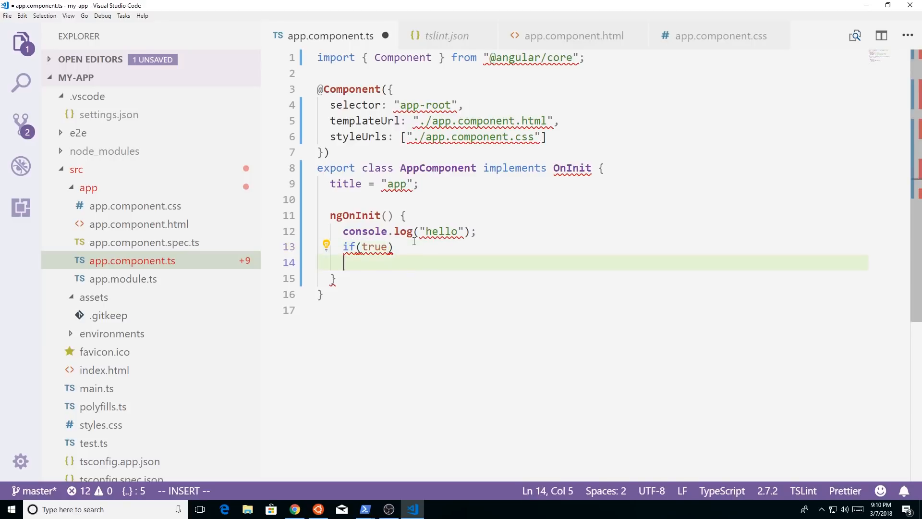
type("fo++")
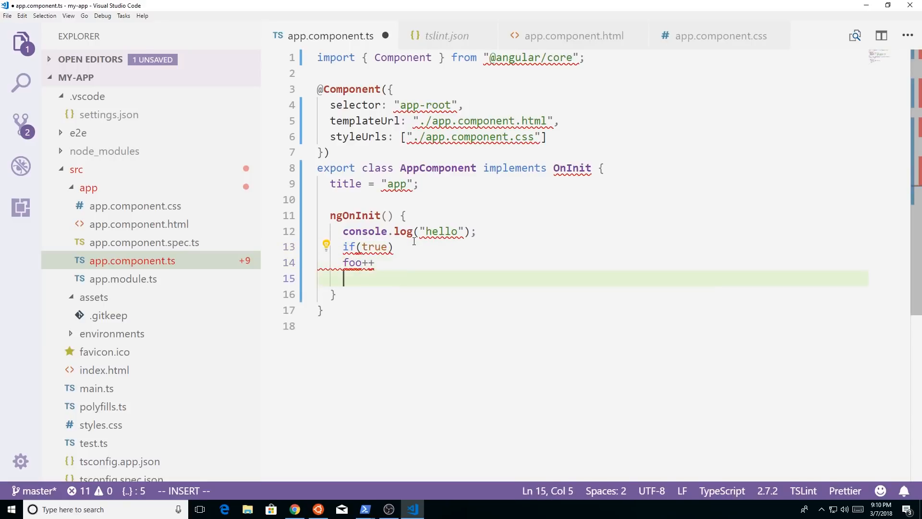
type("bar++")
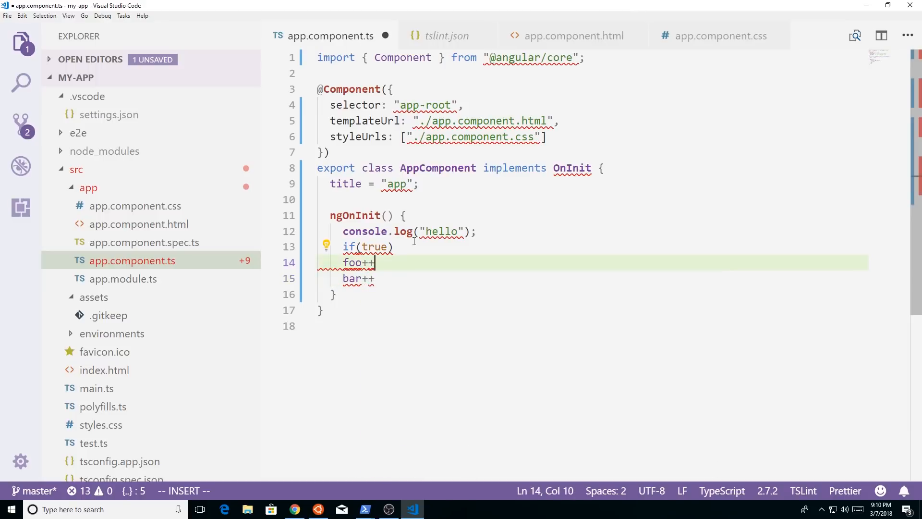
type(";")
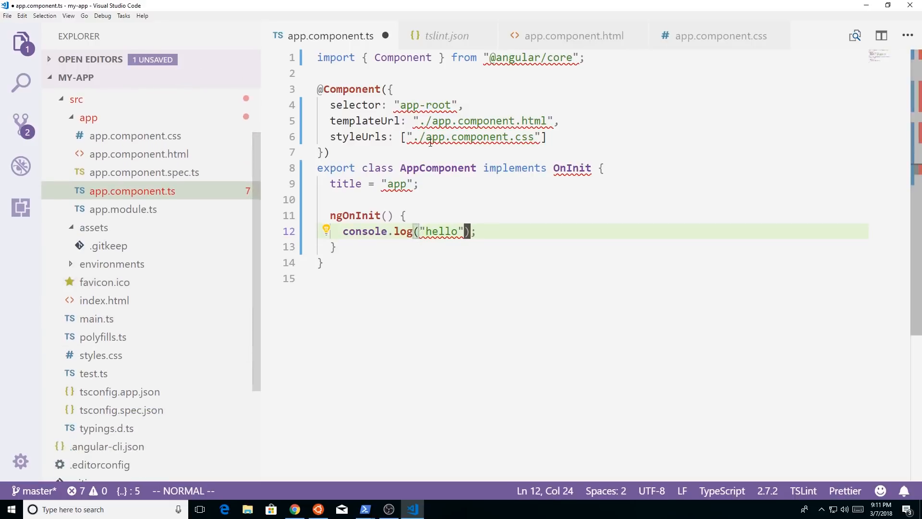
Step: Scroll tslint.json's rules past curly down to quotemark and triple-equals
left_click(447, 36)
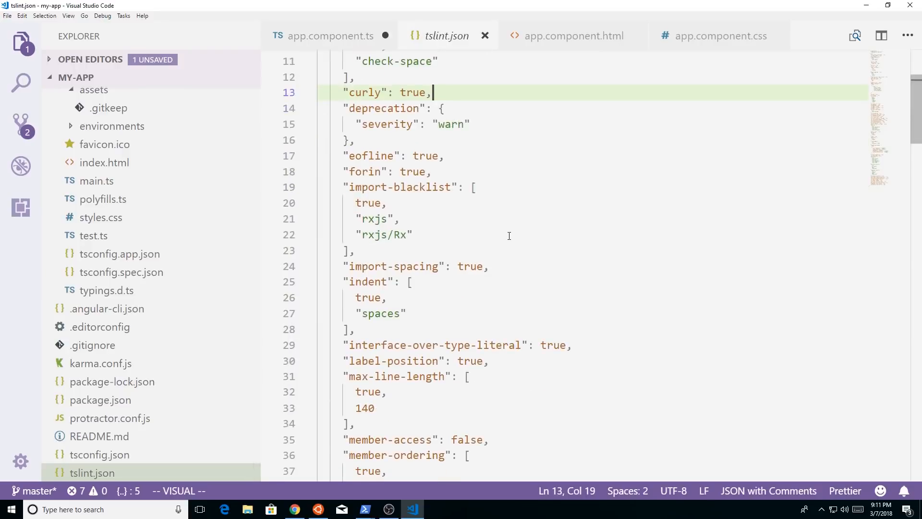
scroll("down", 3)
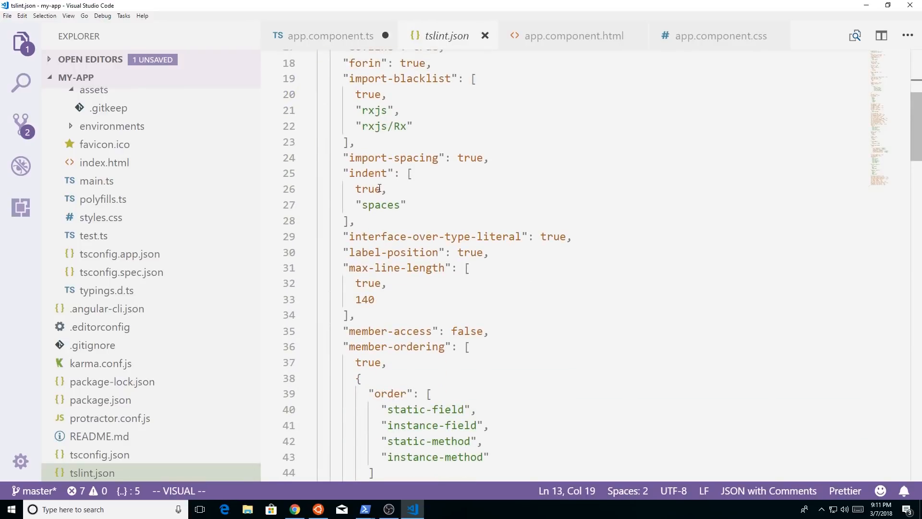
scroll("down", 3)
type("/u")
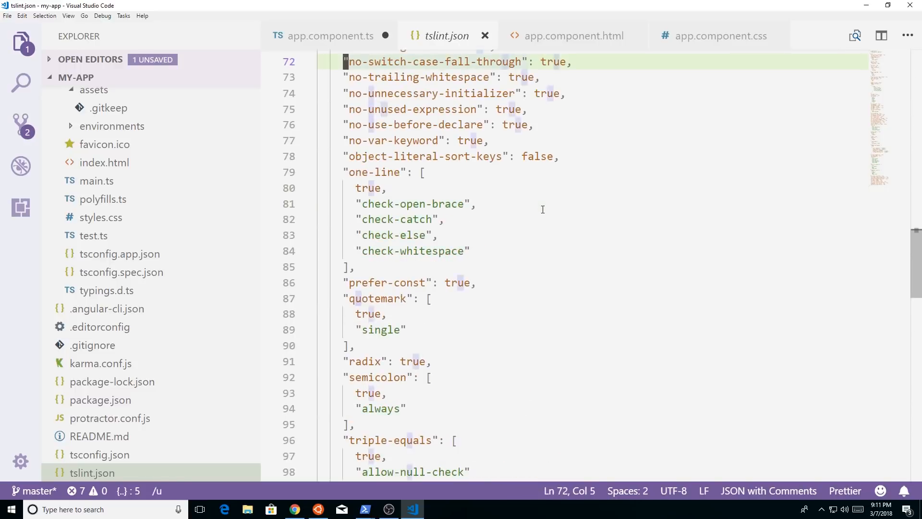
key("Escape")
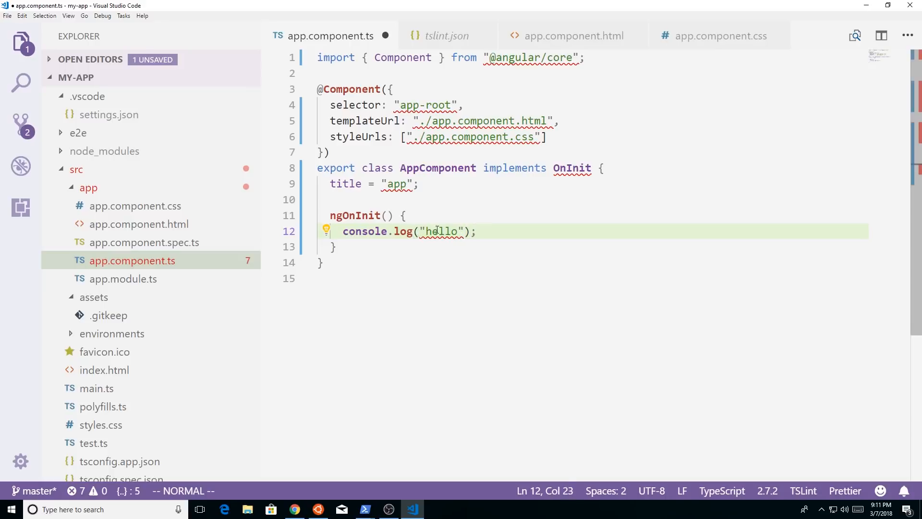
mouse_move(429, 231)
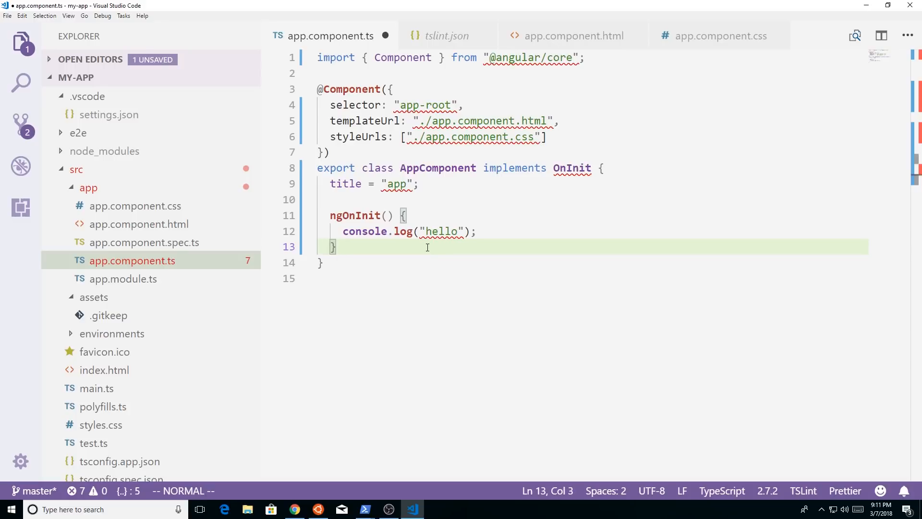
mouse_move(432, 231)
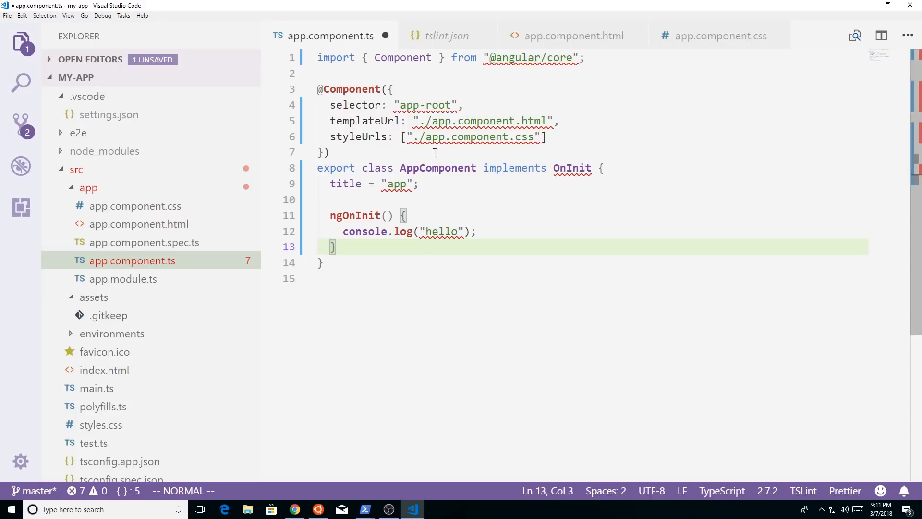
mouse_move(516, 218)
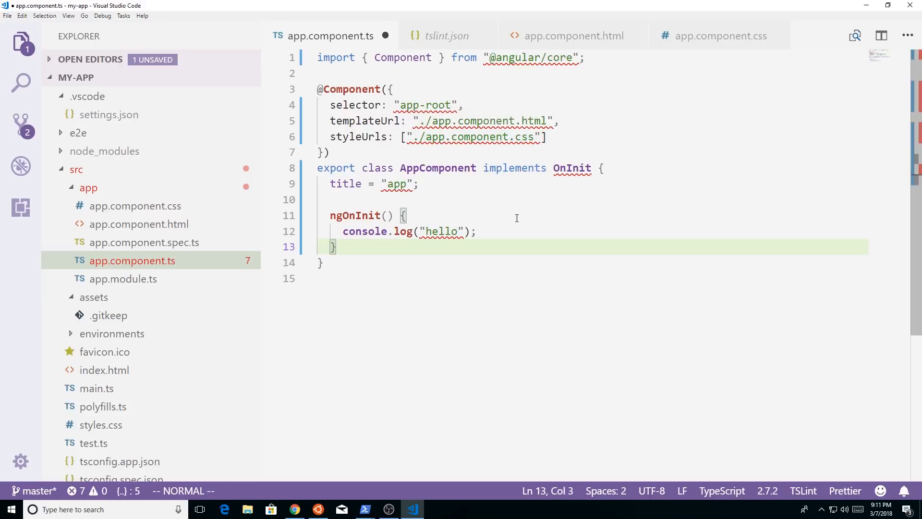
mouse_move(527, 212)
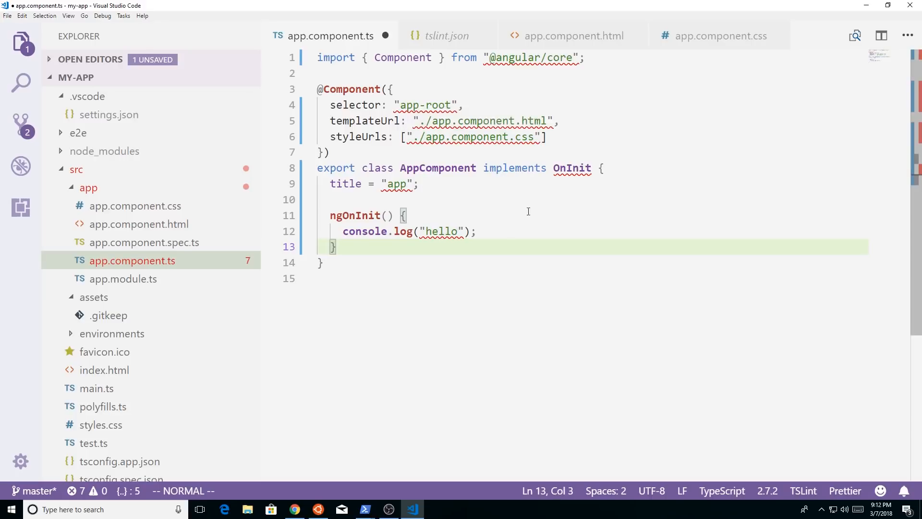
mouse_move(572, 168)
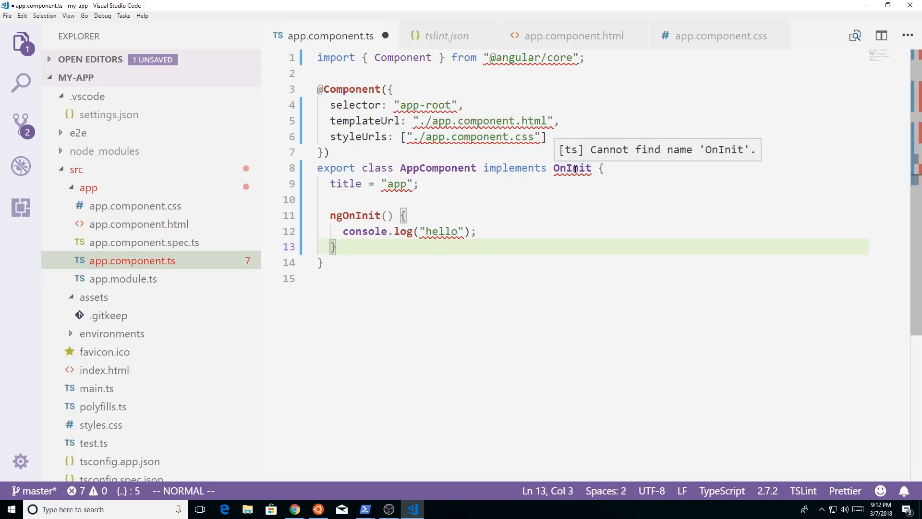
mouse_move(385, 247)
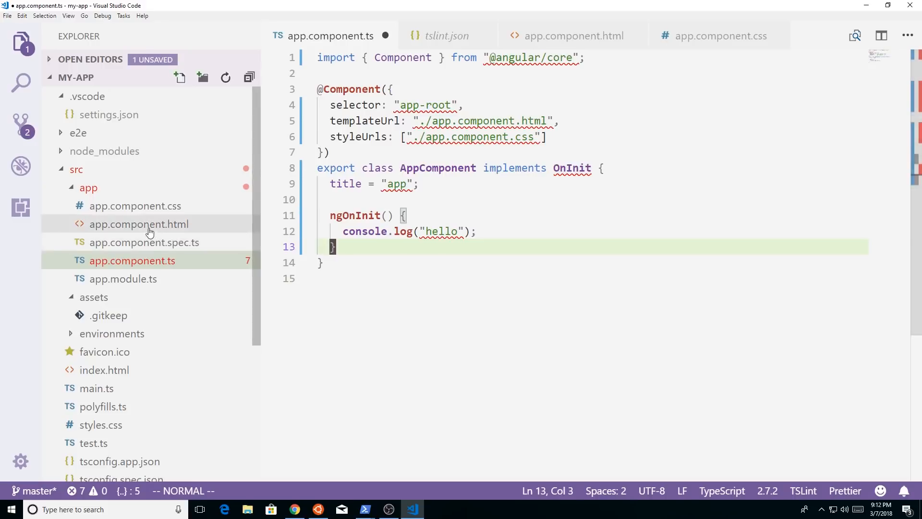
Step: Open Prettier - Code formatter's extension details and follow its Marketplace link
left_click(21, 207)
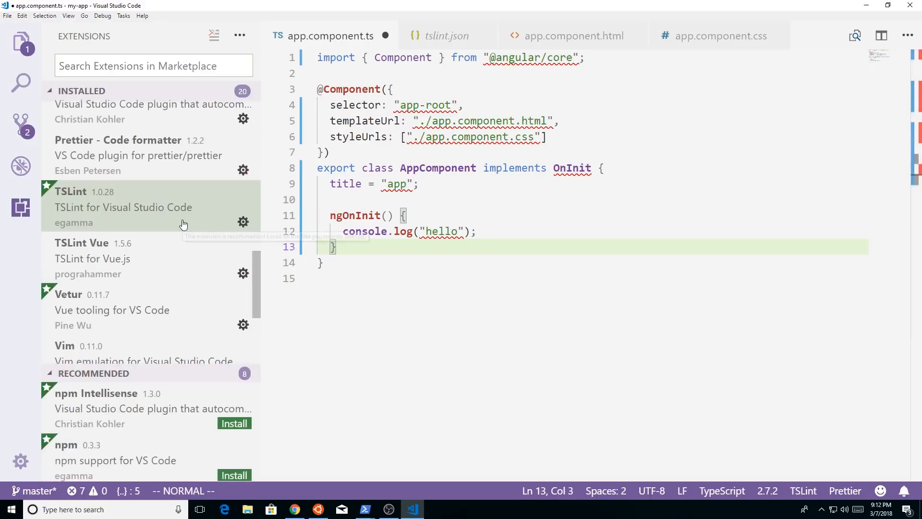
mouse_move(154, 160)
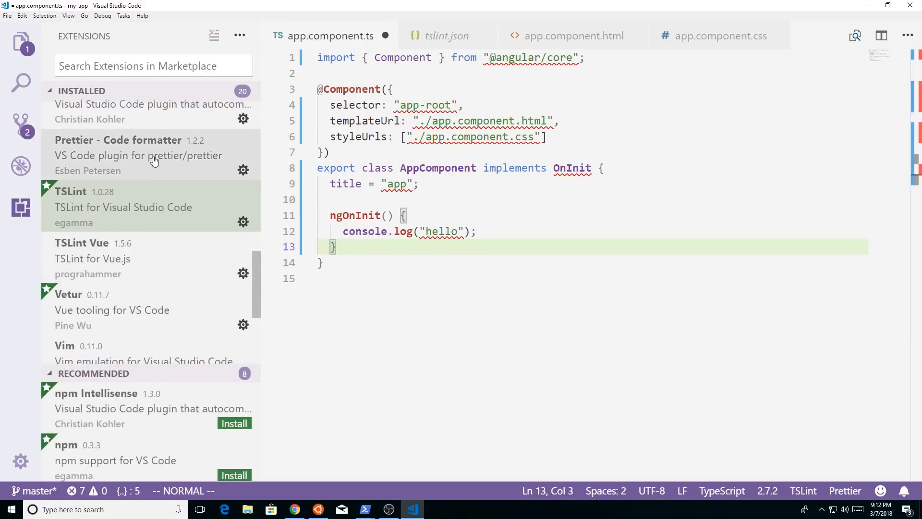
left_click(118, 140)
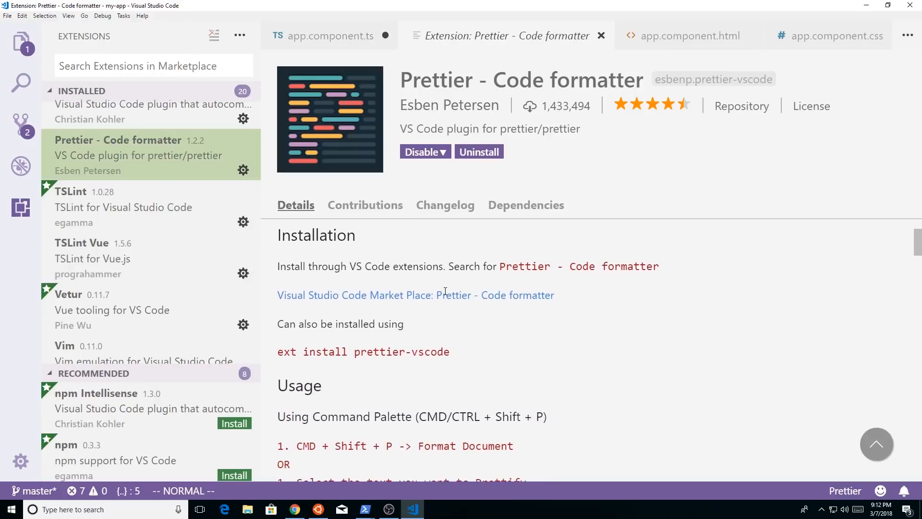
scroll("down", 3)
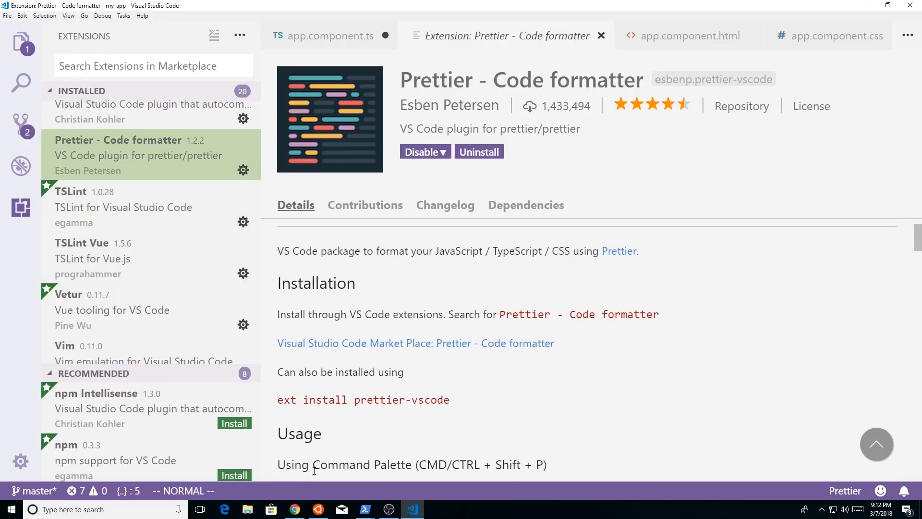
left_click(293, 509)
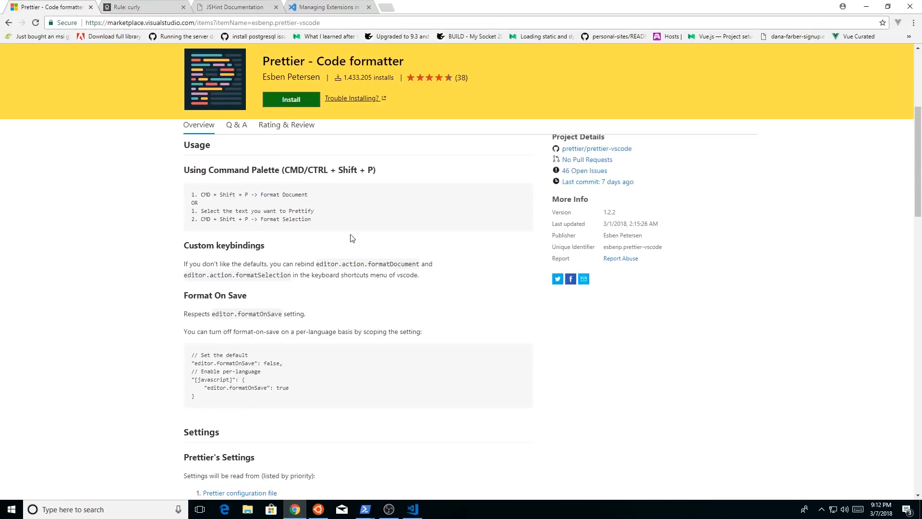
Step: Scroll Prettier's Marketplace settings, highlighting prettier.printWidth and singleQuote
scroll("down", 3)
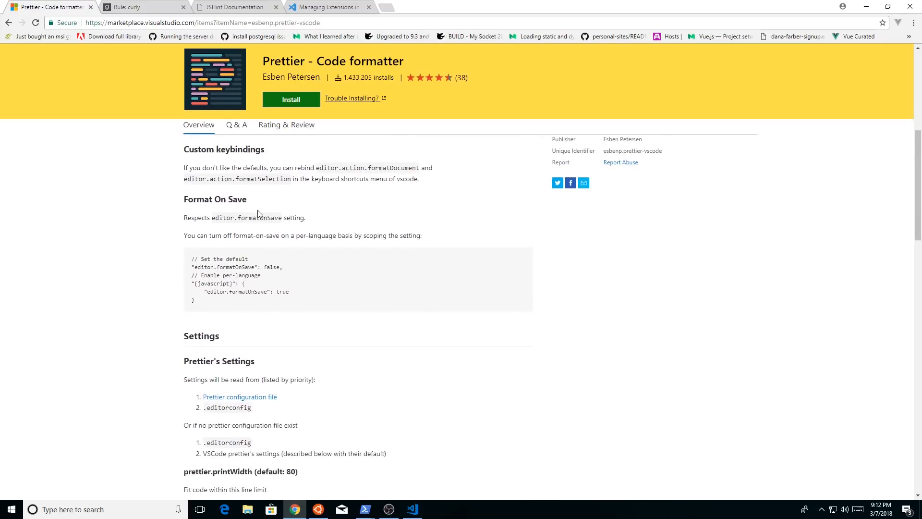
mouse_move(201, 210)
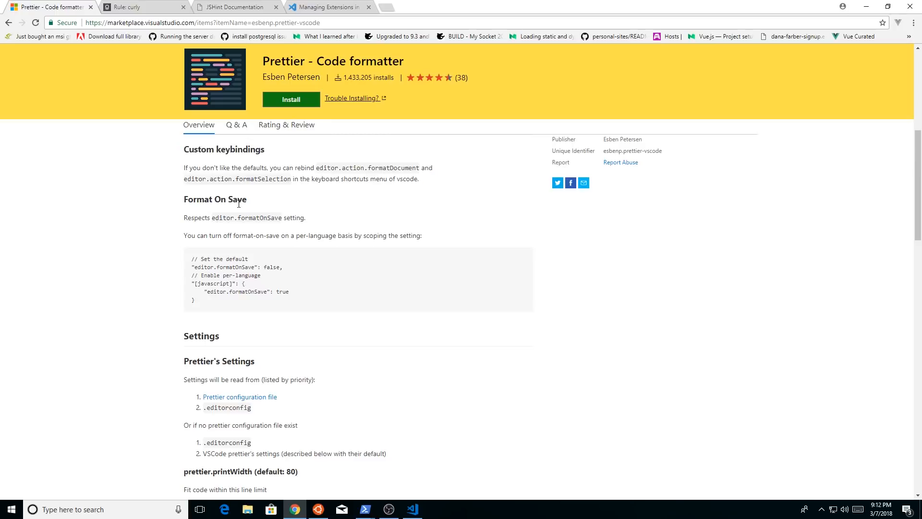
scroll("down", 3)
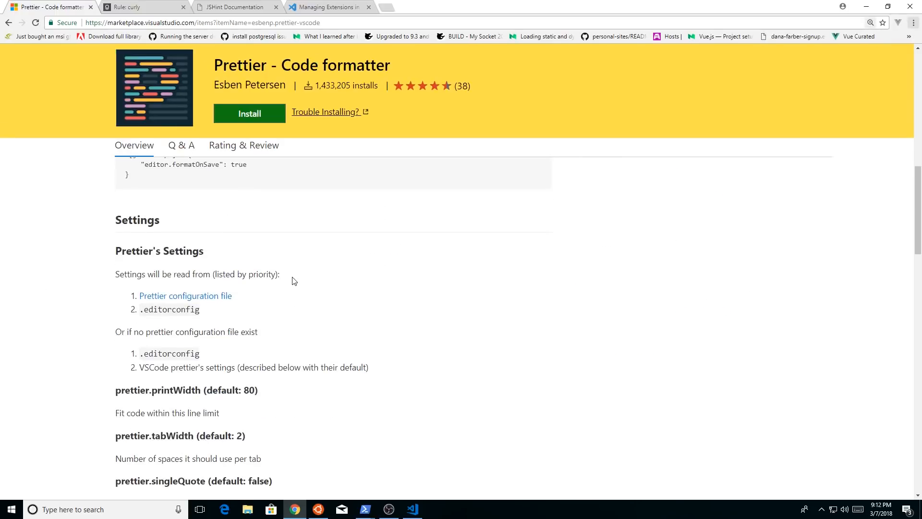
scroll("down", 3)
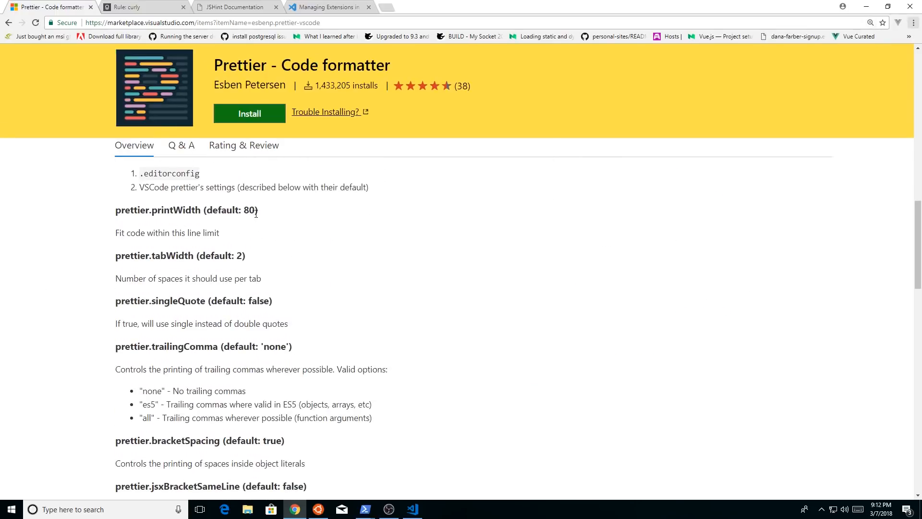
left_click_drag(141, 173, 257, 209)
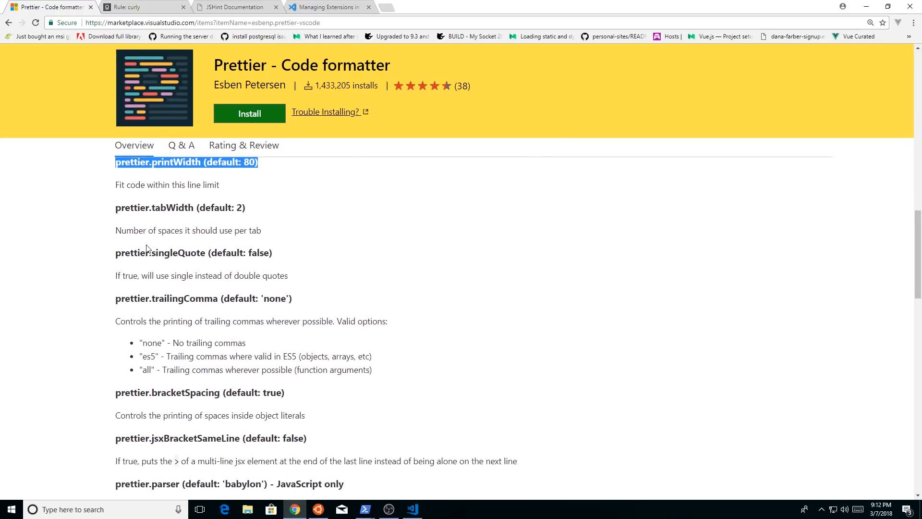
double_click(160, 252)
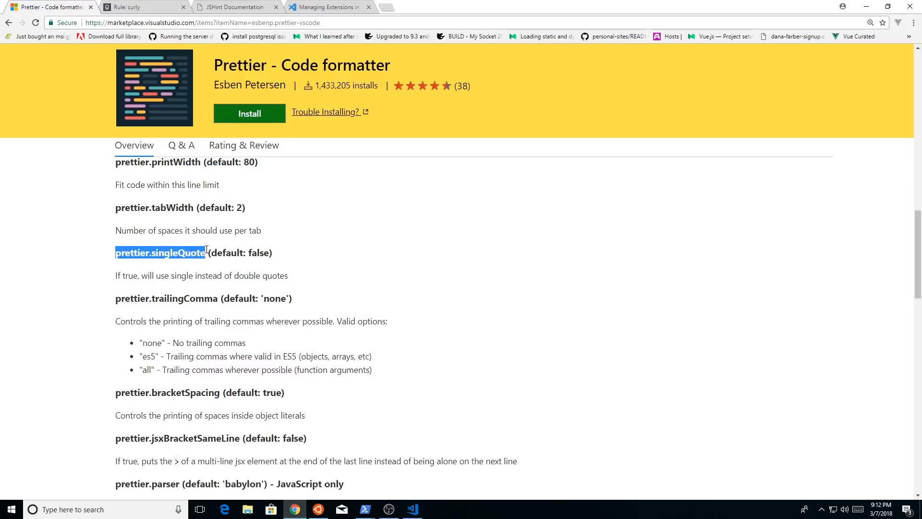
left_click(283, 257)
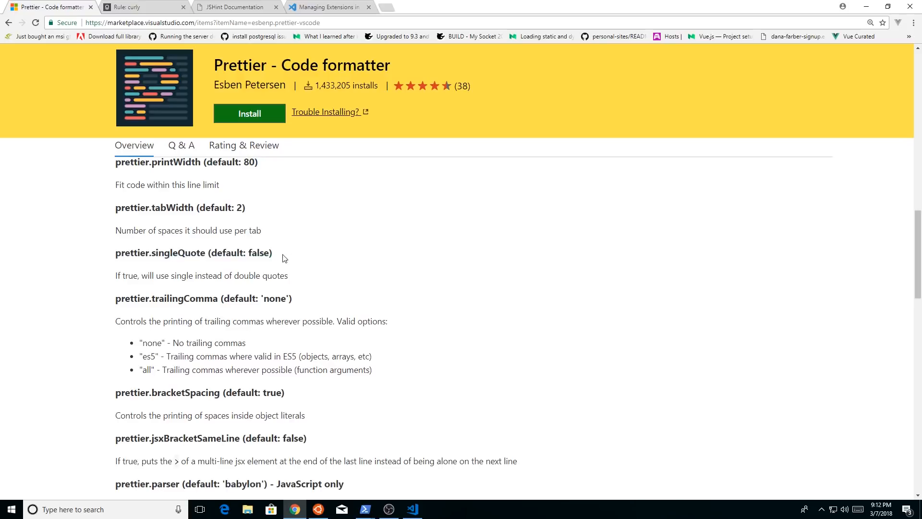
mouse_move(256, 247)
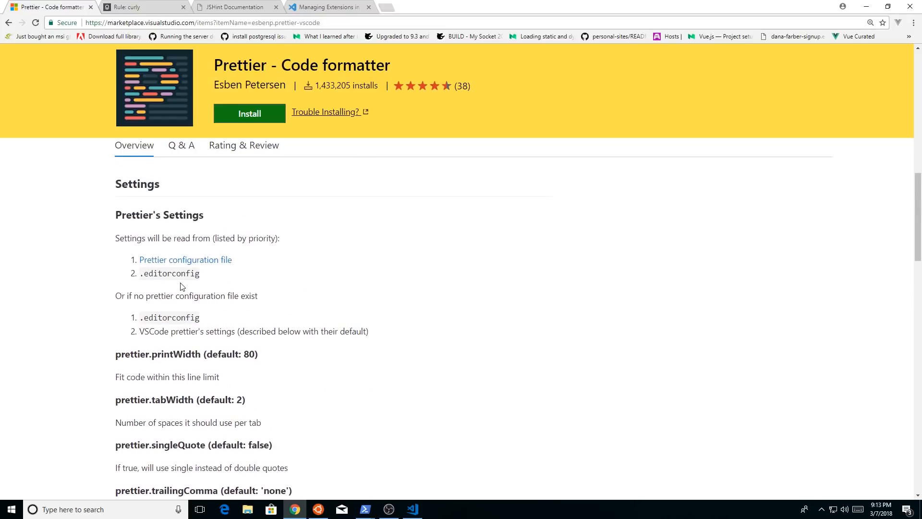
Step: Highlight the per-language editor.formatOnSave true snippet
scroll("up", 3)
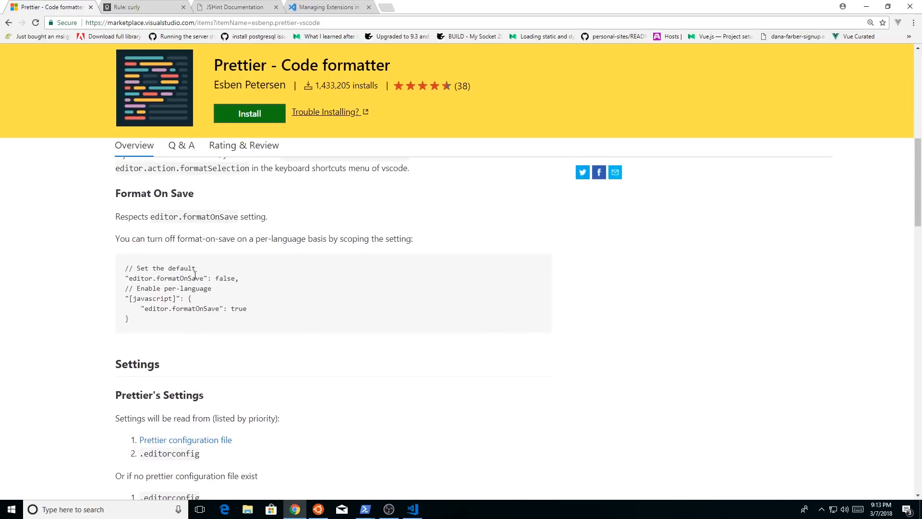
left_click_drag(123, 278, 238, 278)
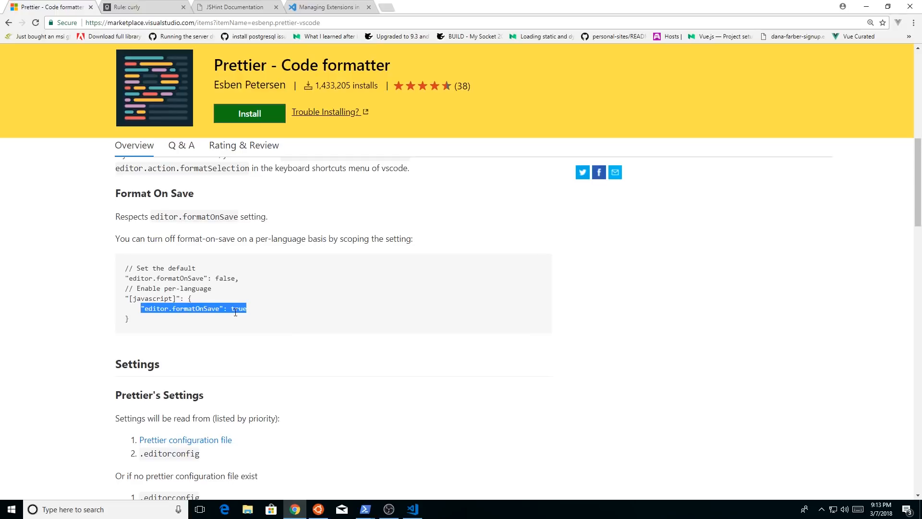
scroll("down", 3)
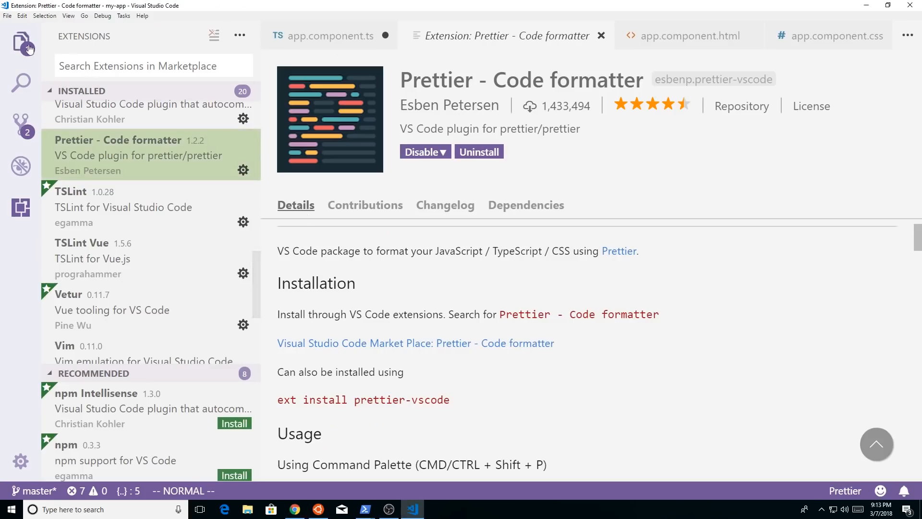
Step: Add "editor.formatOnSave": true and "prettier.singleQuote": true to User Settings and save
left_click(20, 44)
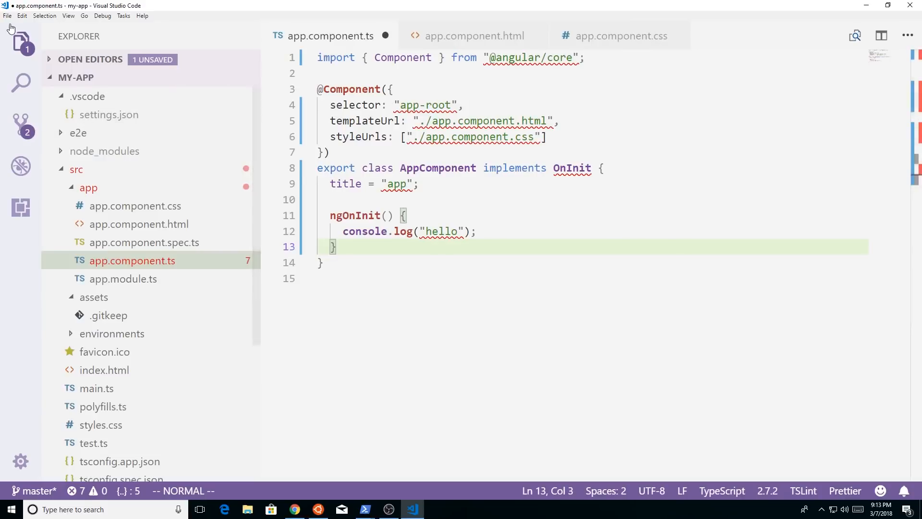
left_click(7, 16)
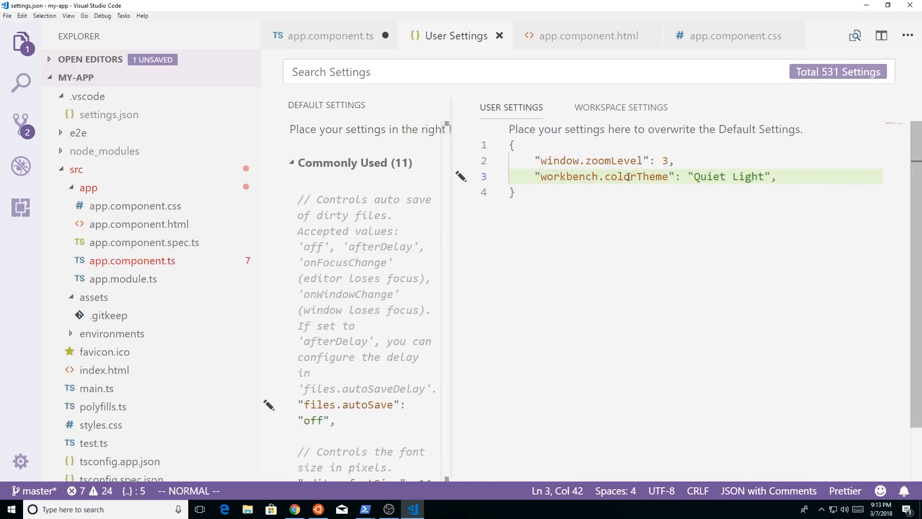
type("\"editor.formatOnSave\": true")
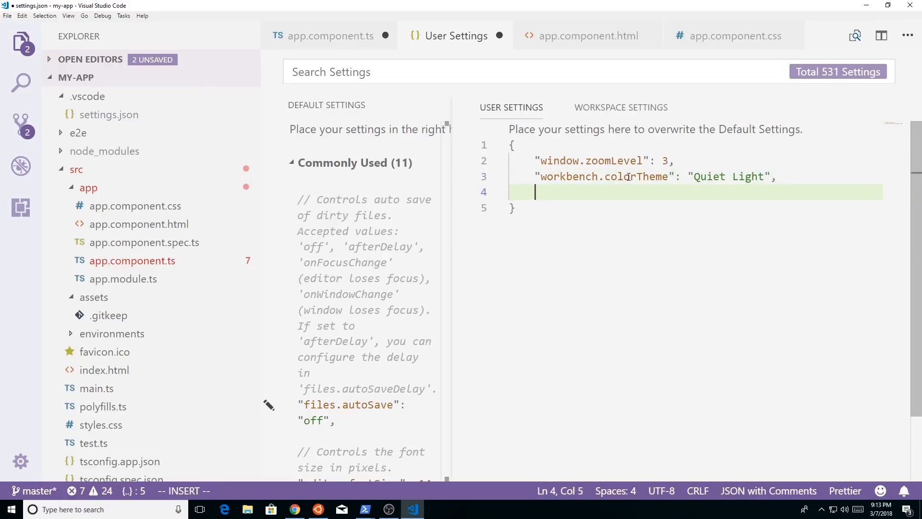
type("\"editor.formatOnSave\": true,")
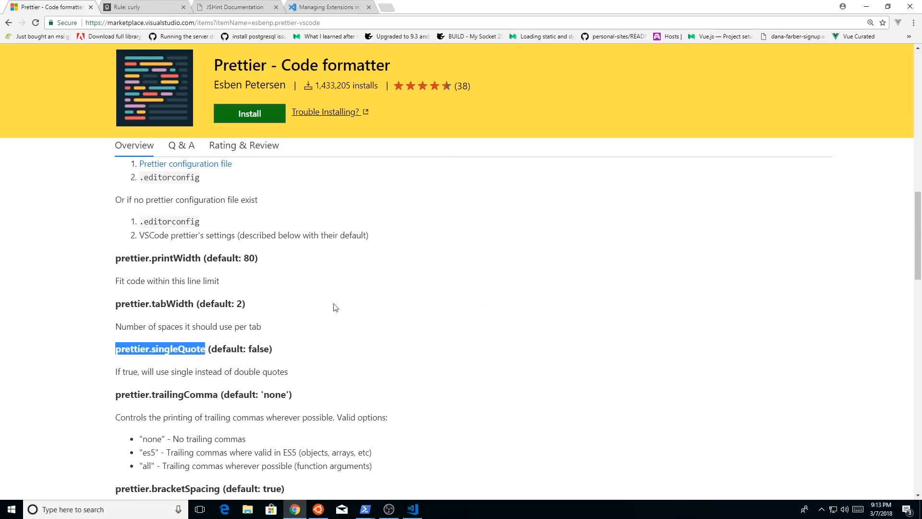
left_click(412, 509)
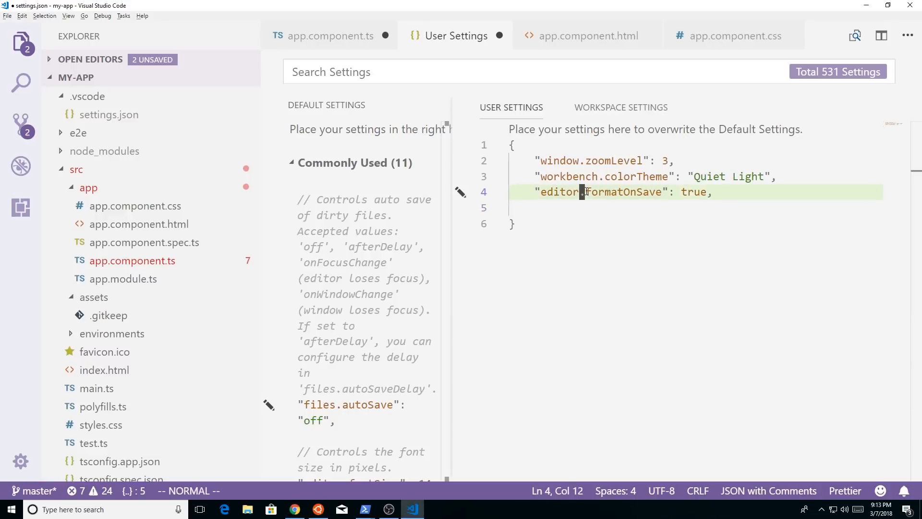
type("\"prettier.singleQuote\": true")
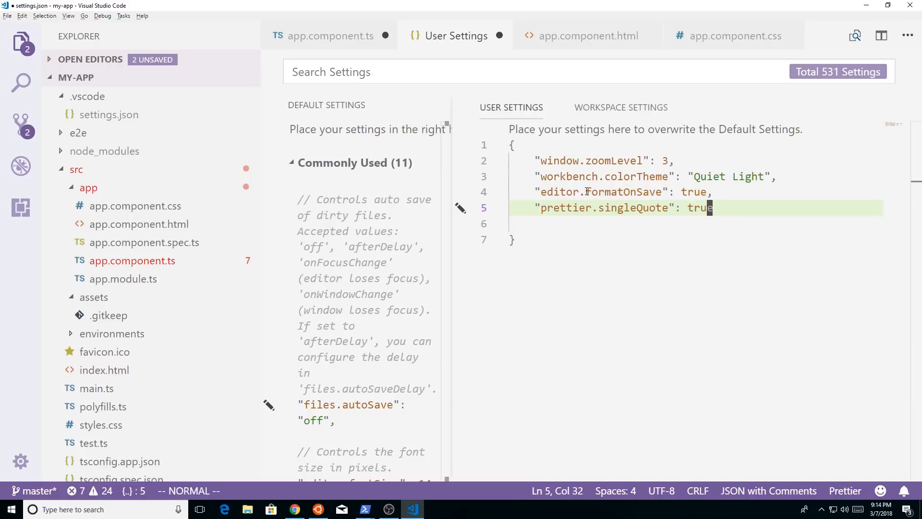
key("ctrl+s")
type("vius")
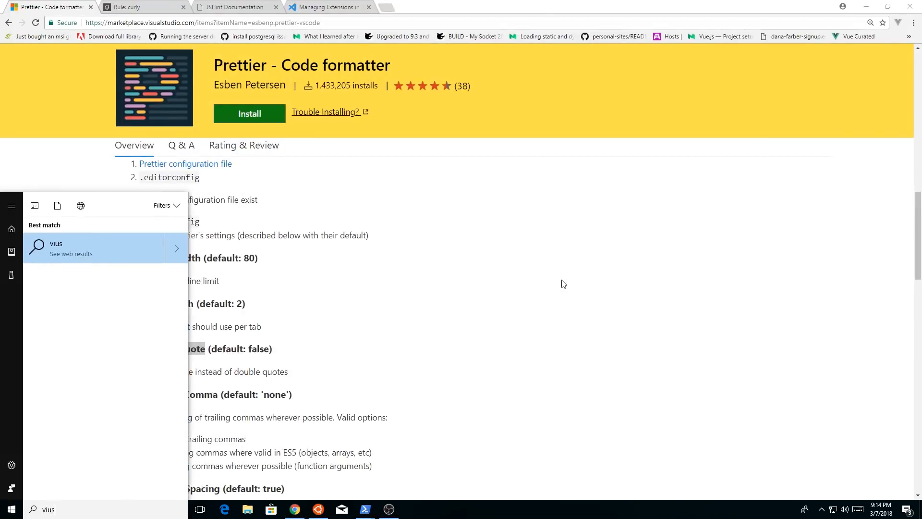
Step: Launch Visual Studio Code from the Start menu search results
left_click(412, 508)
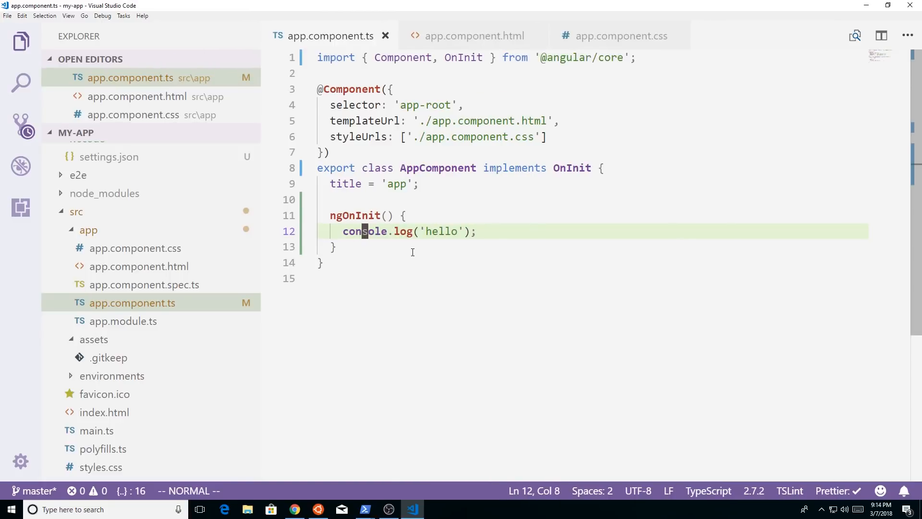
Step: Misindent the console.log line and save so Prettier reformats it, then switch to Chrome
key("Tab")
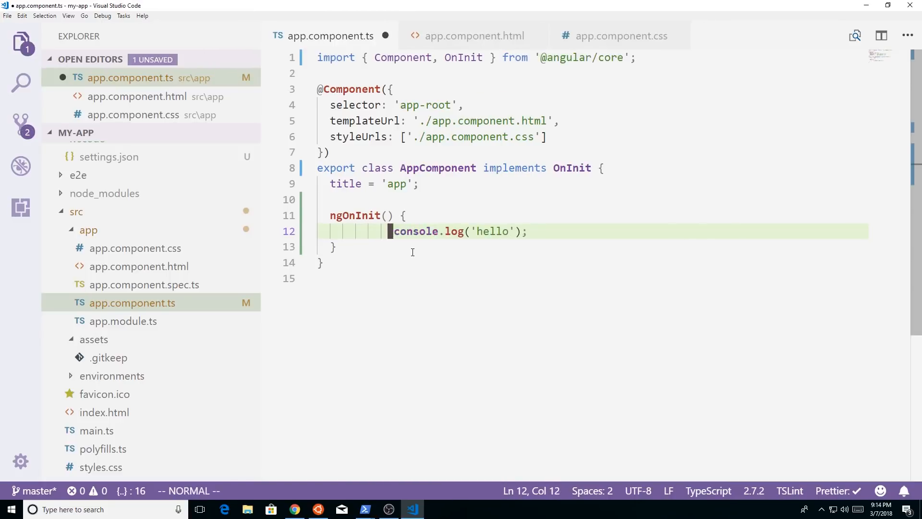
key("ctrl+s")
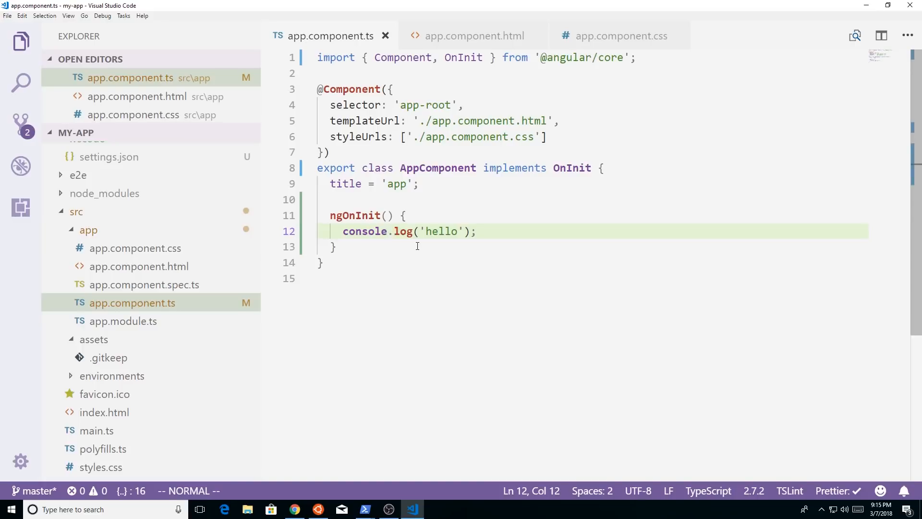
mouse_move(306, 501)
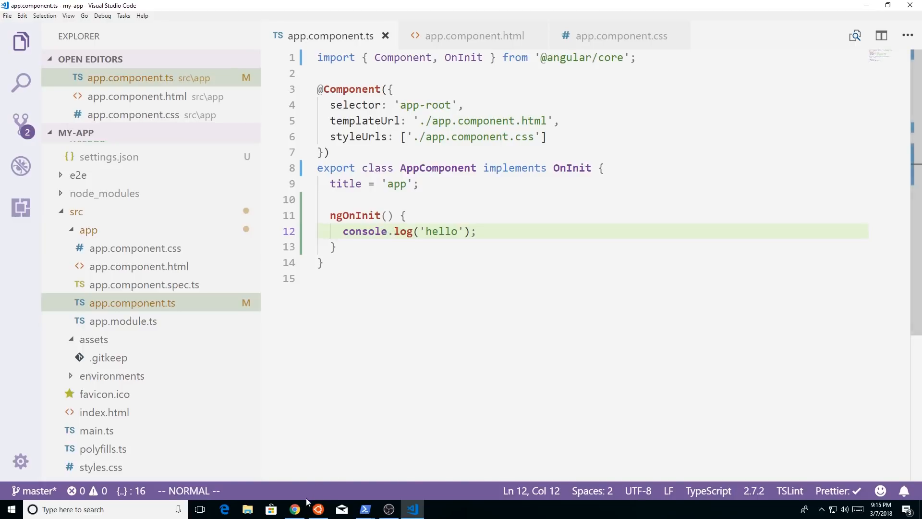
left_click(294, 509)
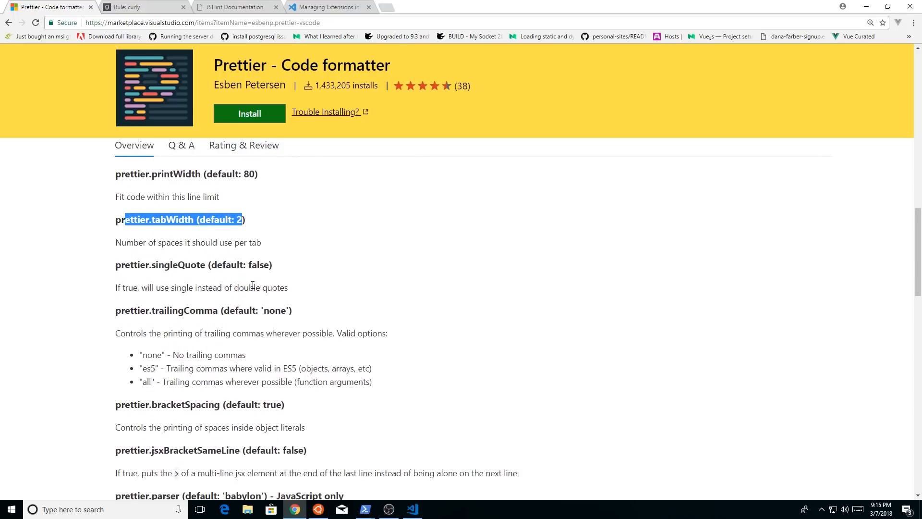
Step: Read Prettier's trailingComma, bracketSpacing and VSCode-specific settings, then return to VS Code
scroll("down", 3)
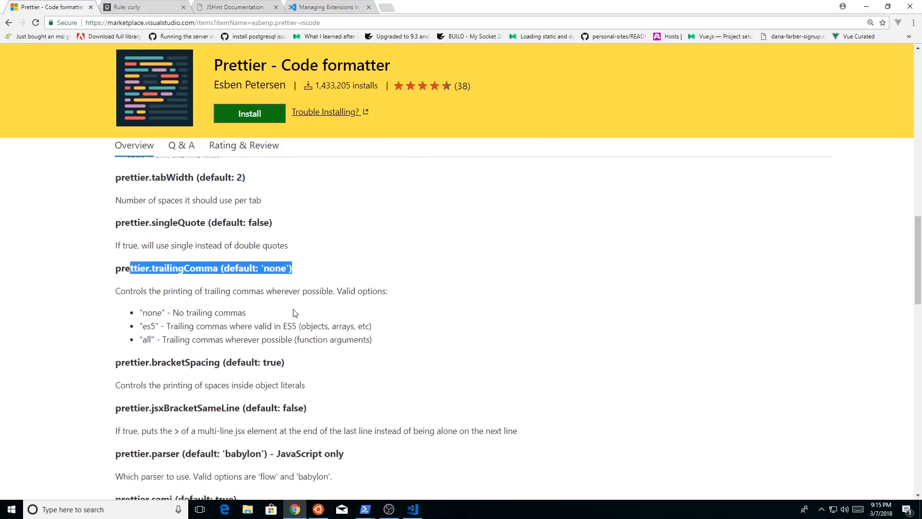
scroll("down", 3)
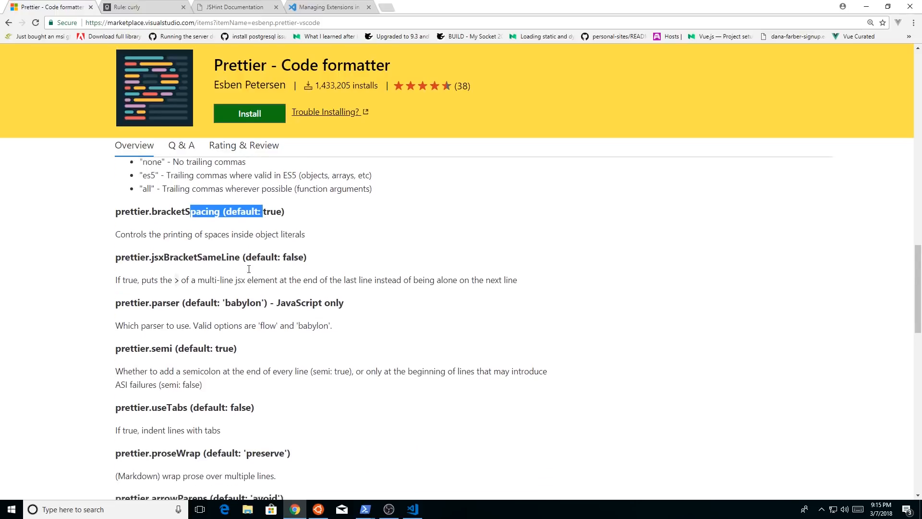
scroll("down", 3)
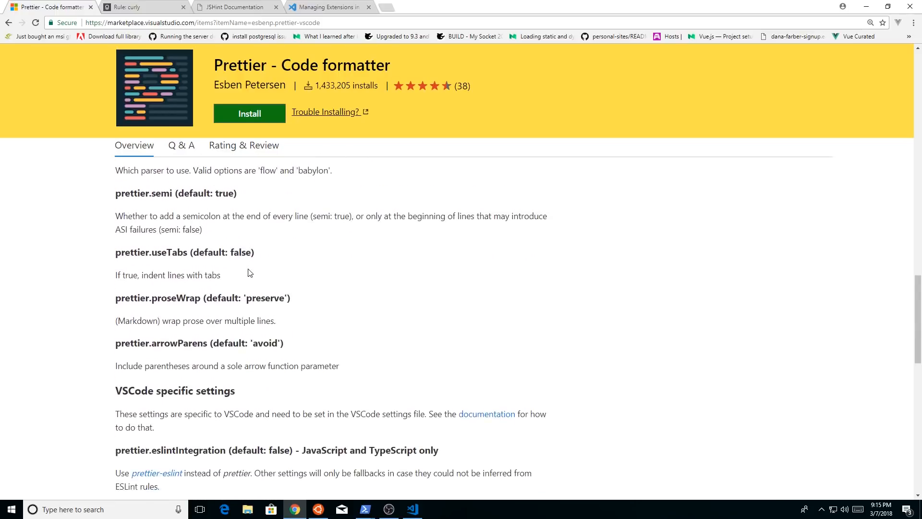
scroll("down", 3)
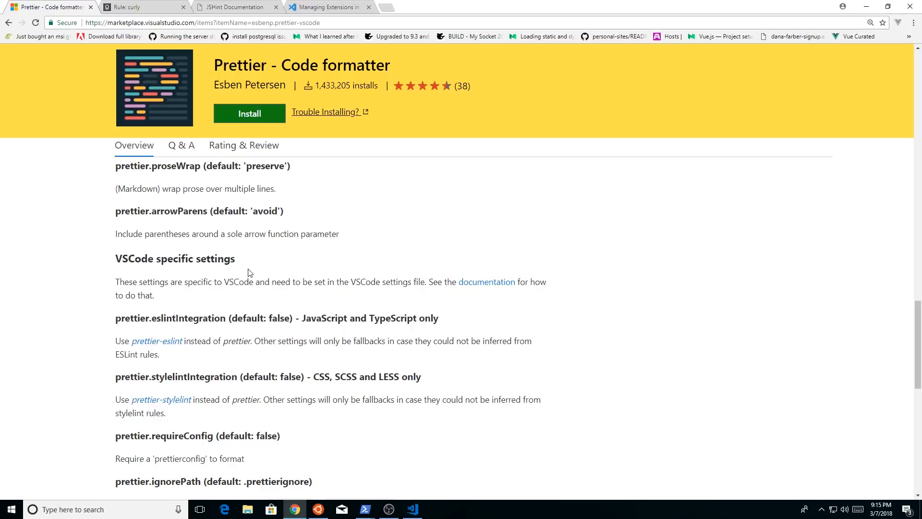
scroll("down", 3)
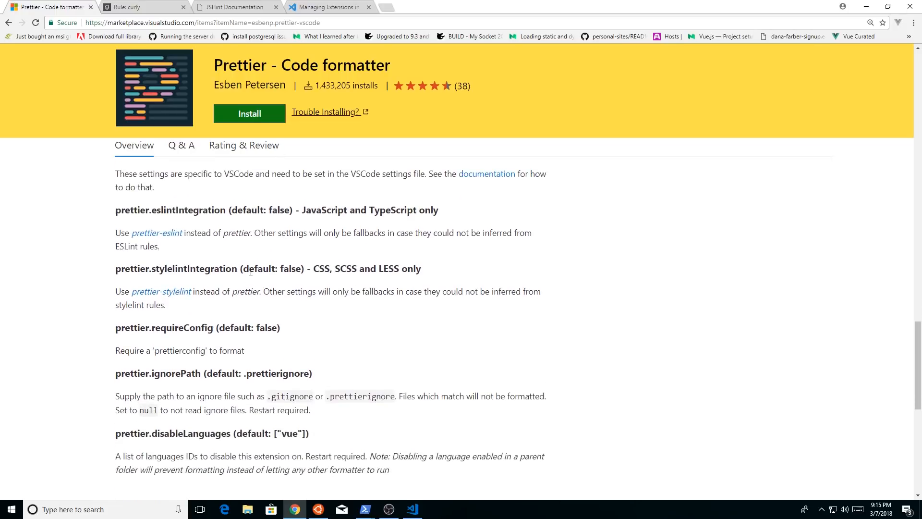
scroll("down", 3)
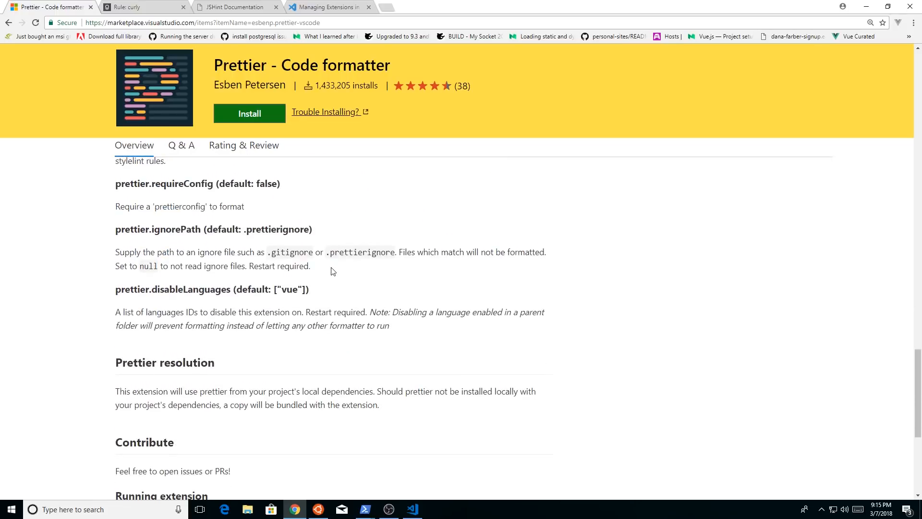
mouse_move(329, 289)
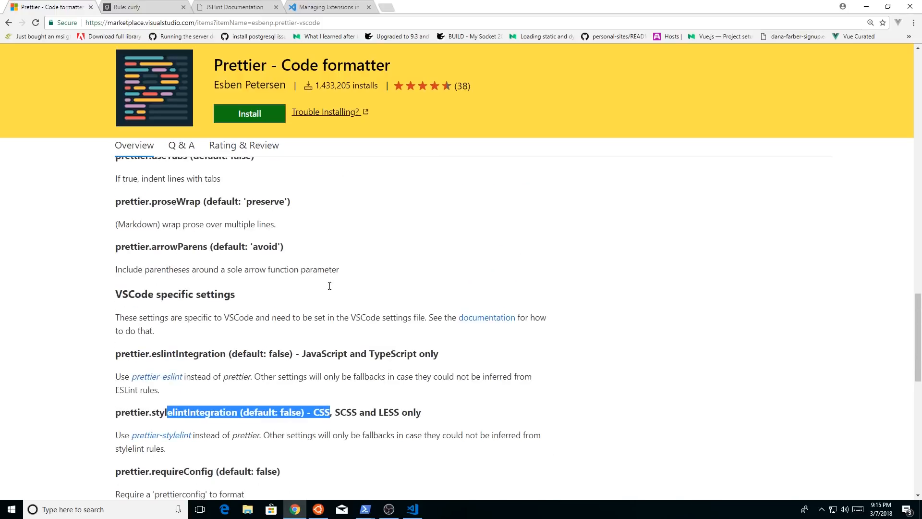
left_click(412, 509)
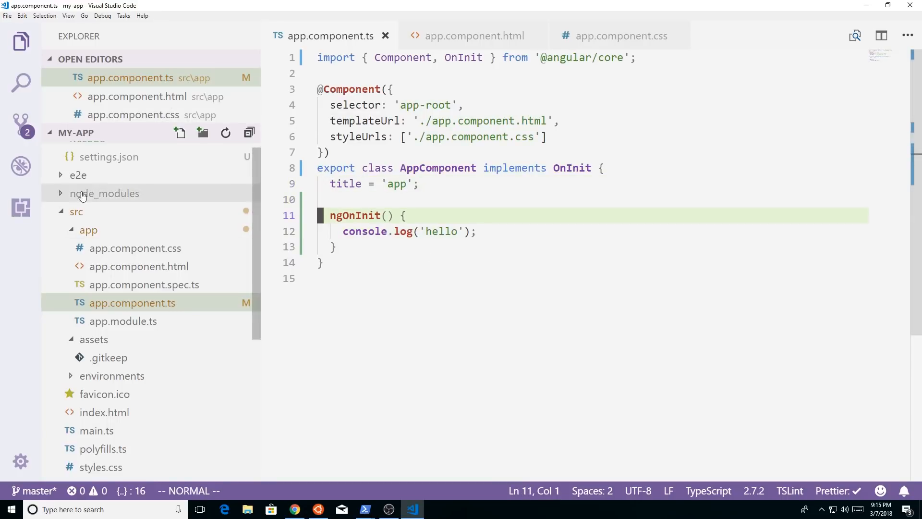
Step: Read the Vim extension's Details page and settings examples, then close its tab
left_click(20, 207)
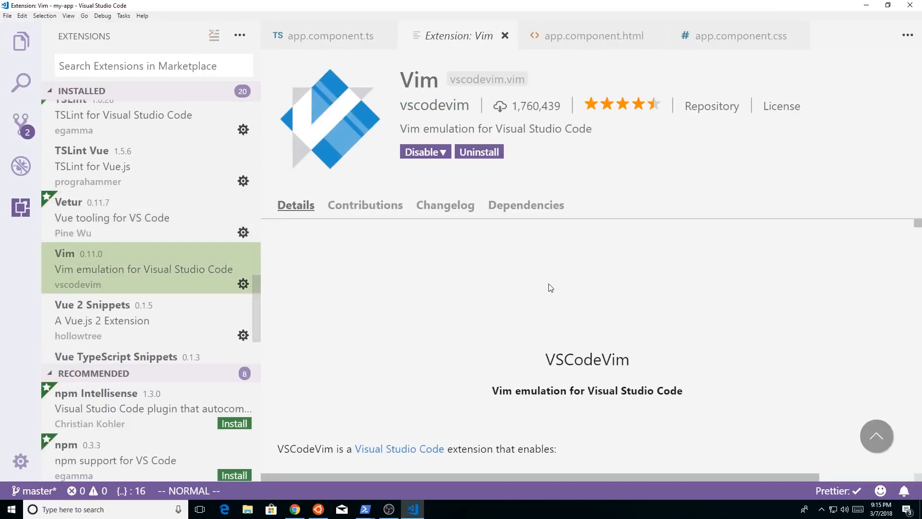
scroll("down", 3)
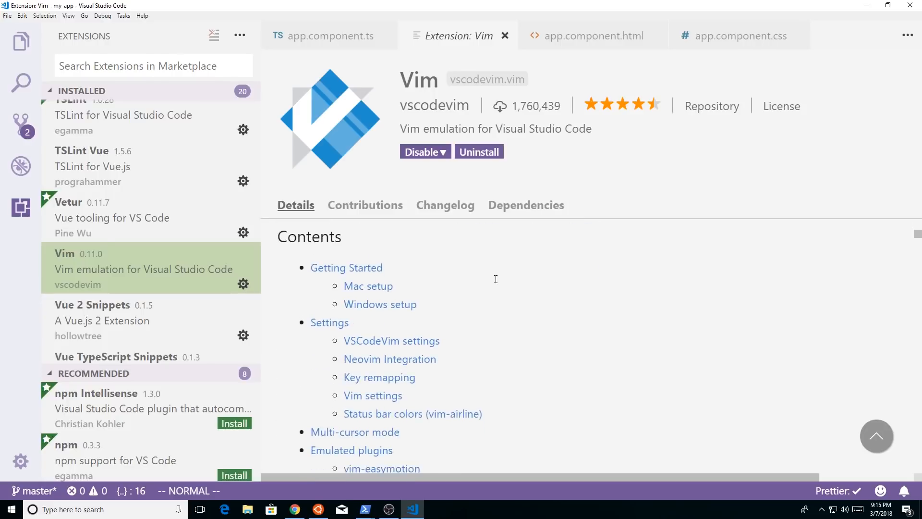
scroll("down", 3)
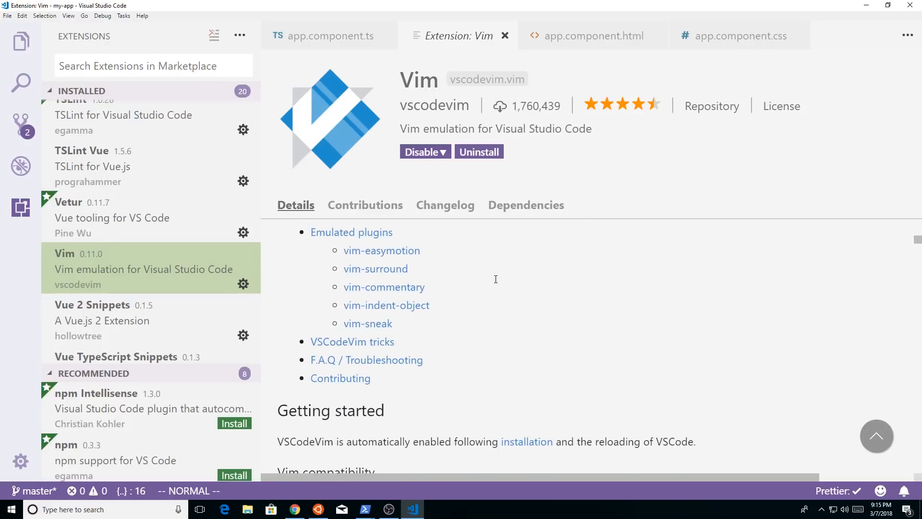
scroll("down", 3)
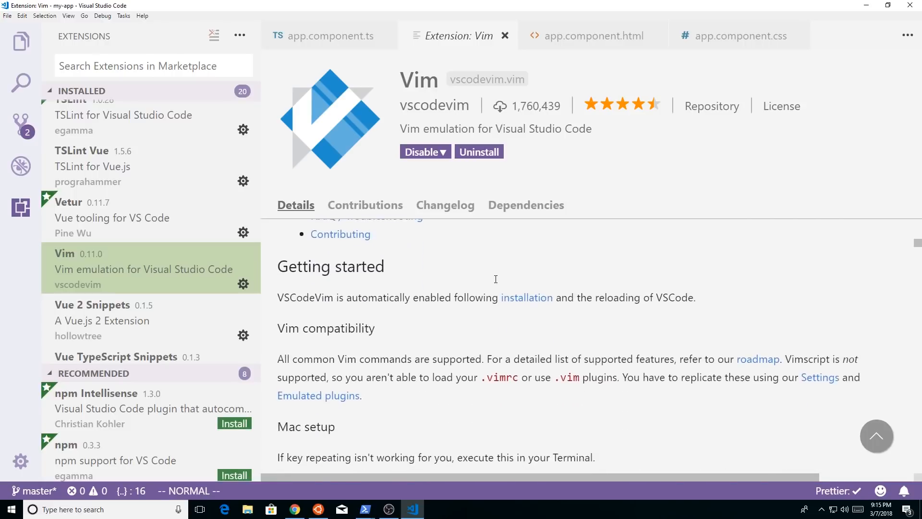
scroll("down", 3)
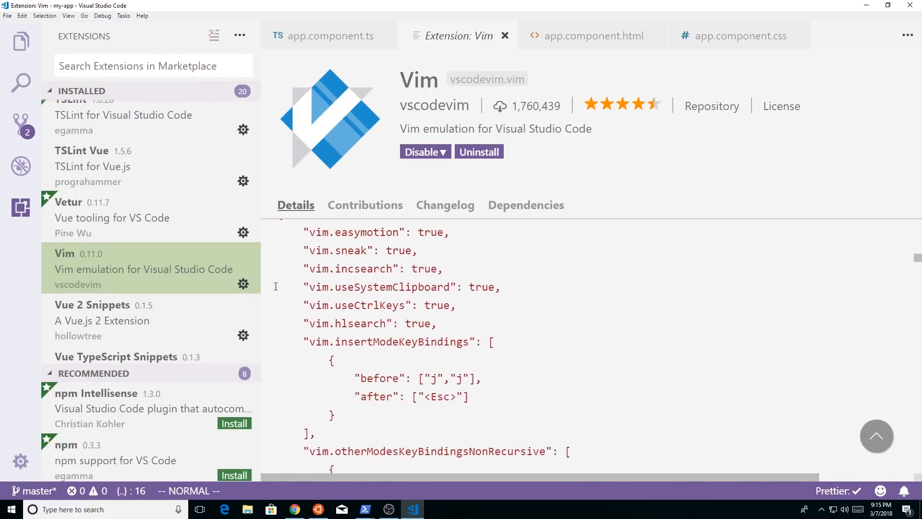
left_click(329, 36)
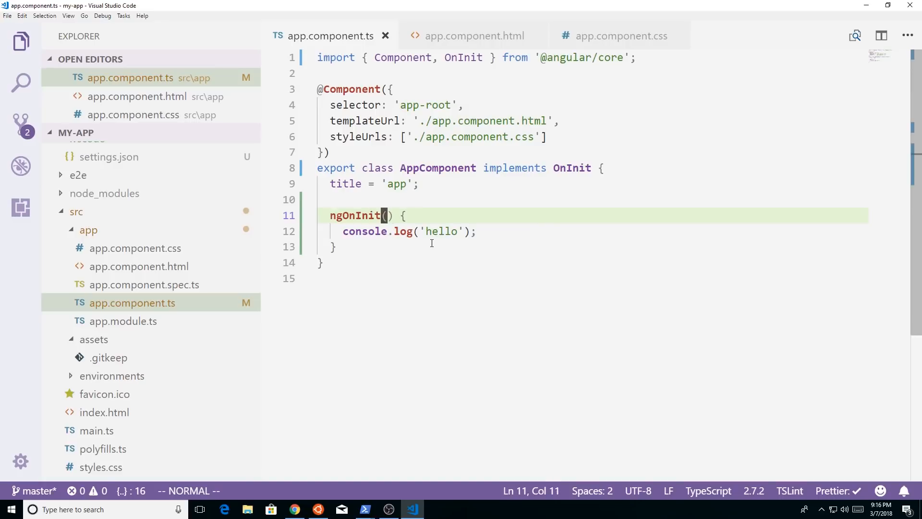
Step: Try Vim visual-block mode across the decorator's three property lines without changing the code
key("Up")
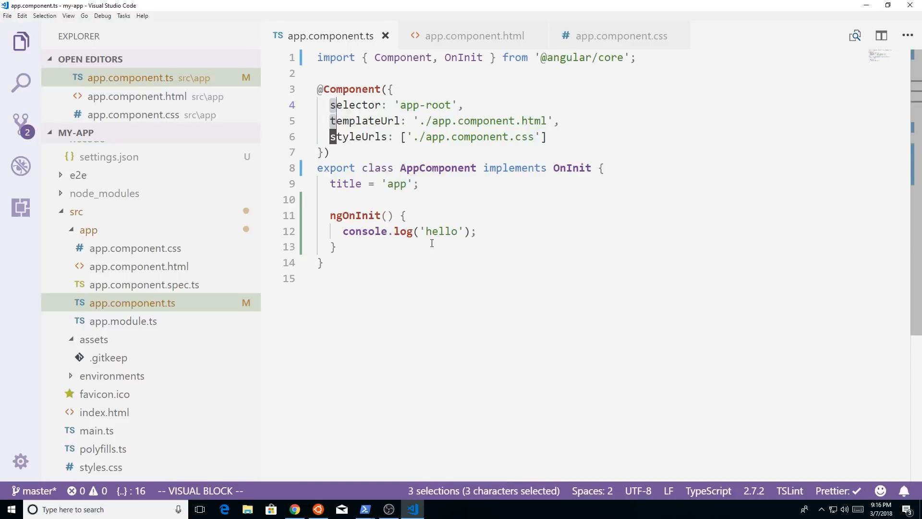
key("I")
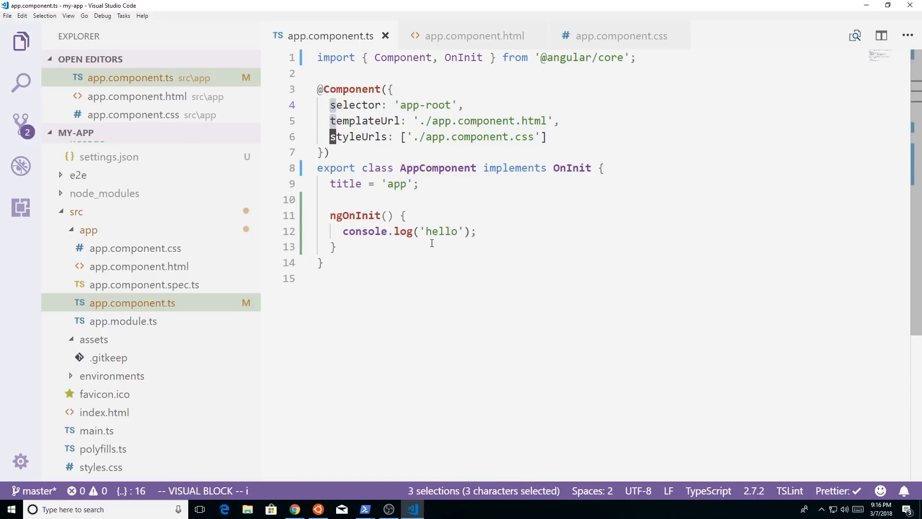
key("Escape")
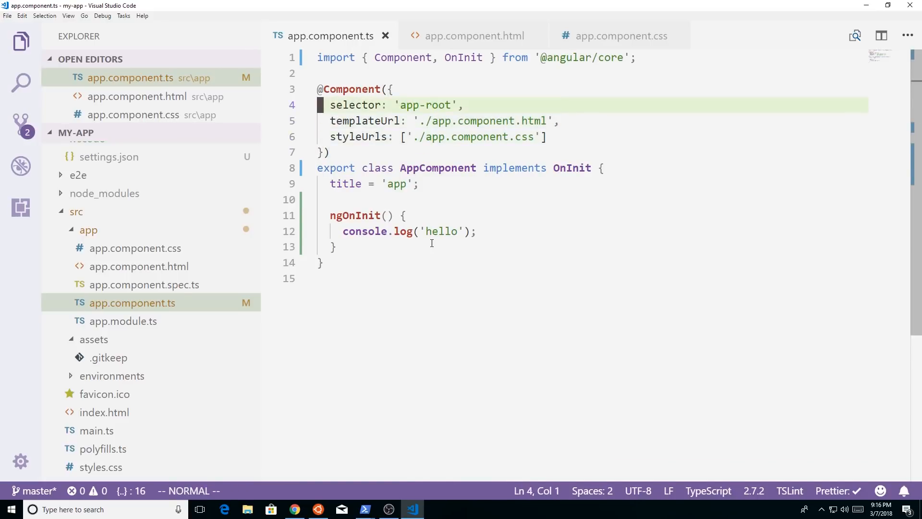
key("ctrl+v")
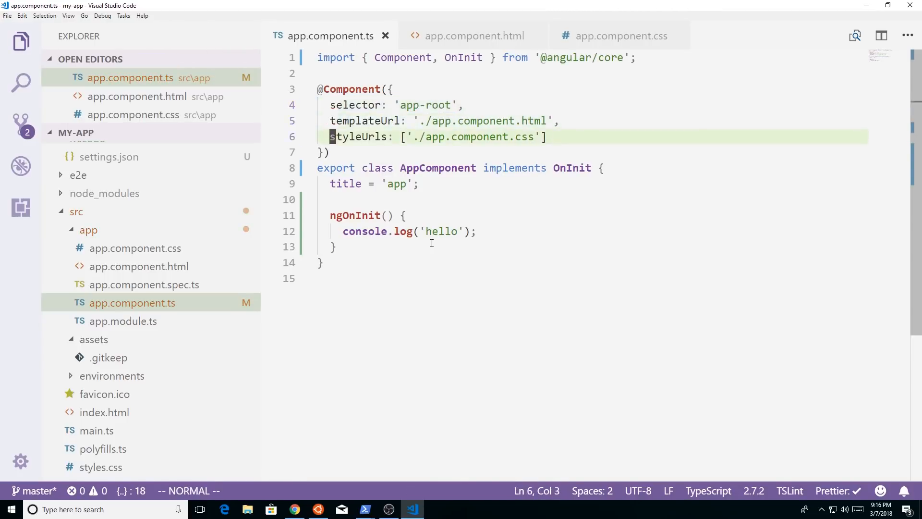
key("up")
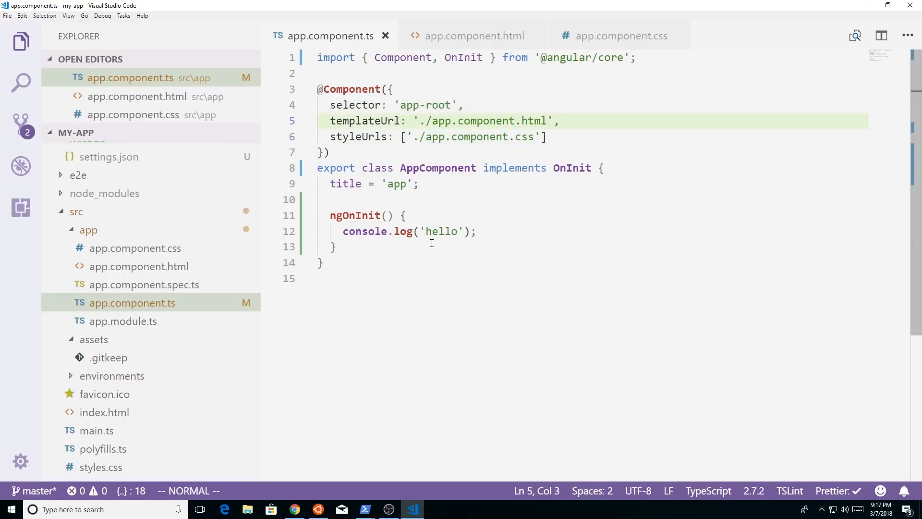
mouse_move(53, 179)
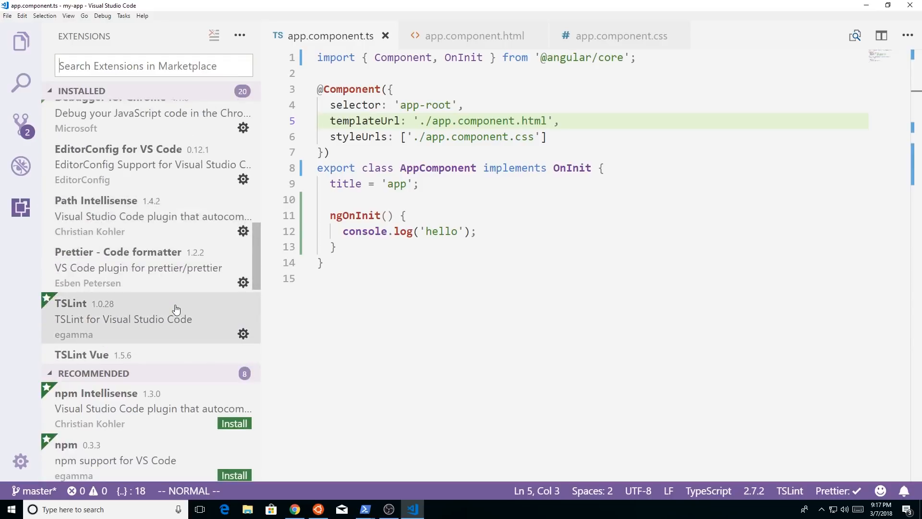
mouse_move(21, 41)
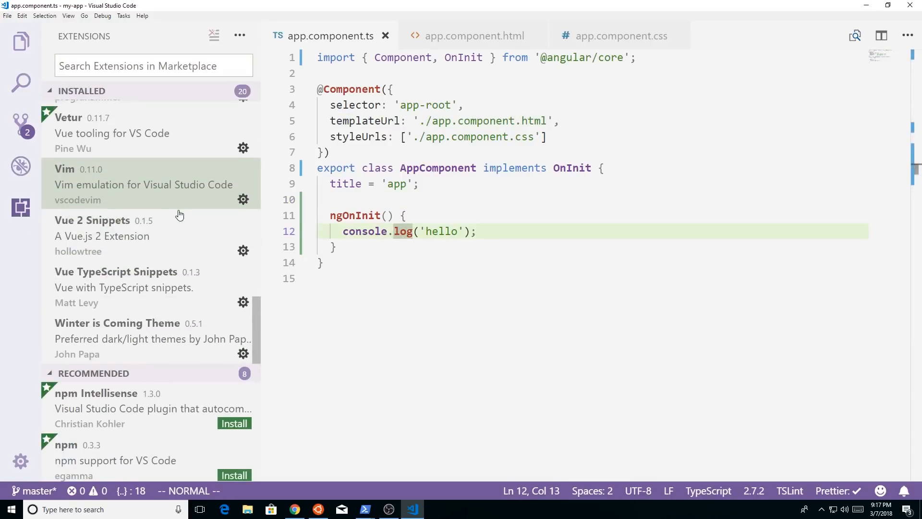
Step: Scroll the installed extensions list past Vim to the angular2-switcher extension
scroll("down", 3)
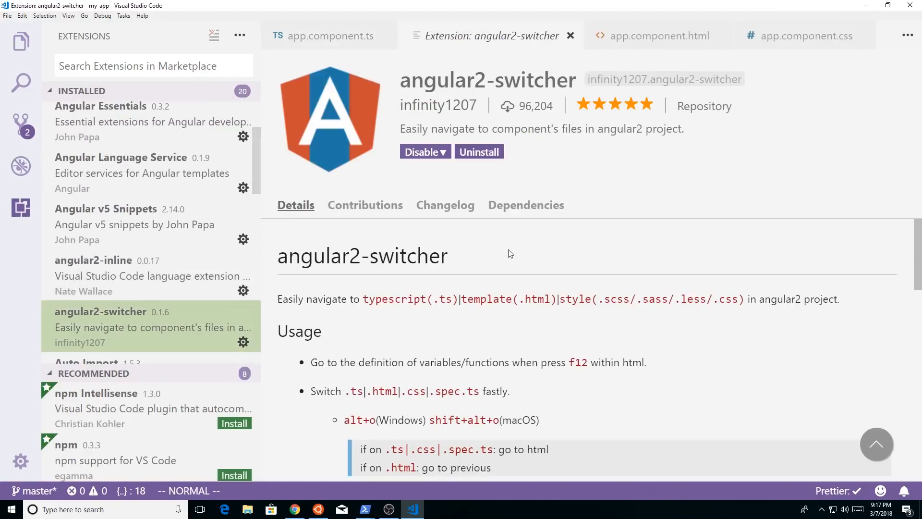
scroll("down", 3)
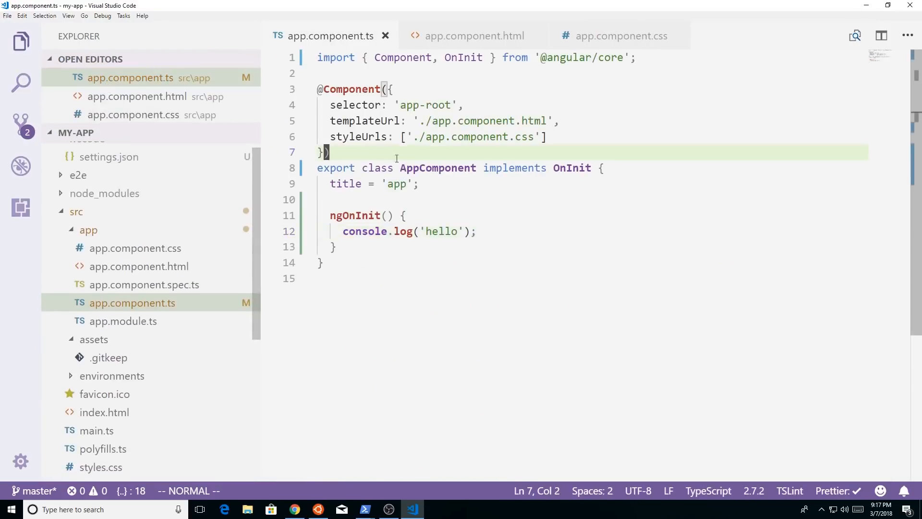
mouse_move(568, 215)
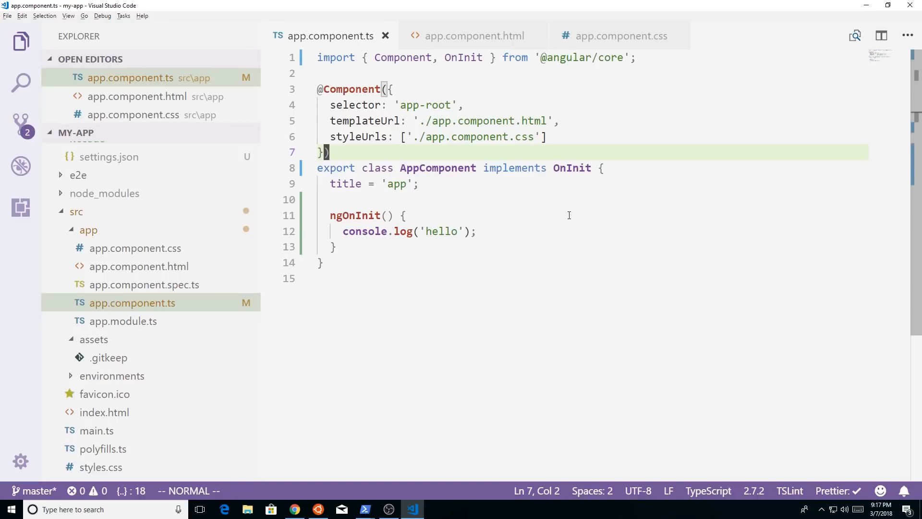
Step: Switch from app.component.ts to app.component.html and the spec file, then back to app.component.ts
left_click(474, 36)
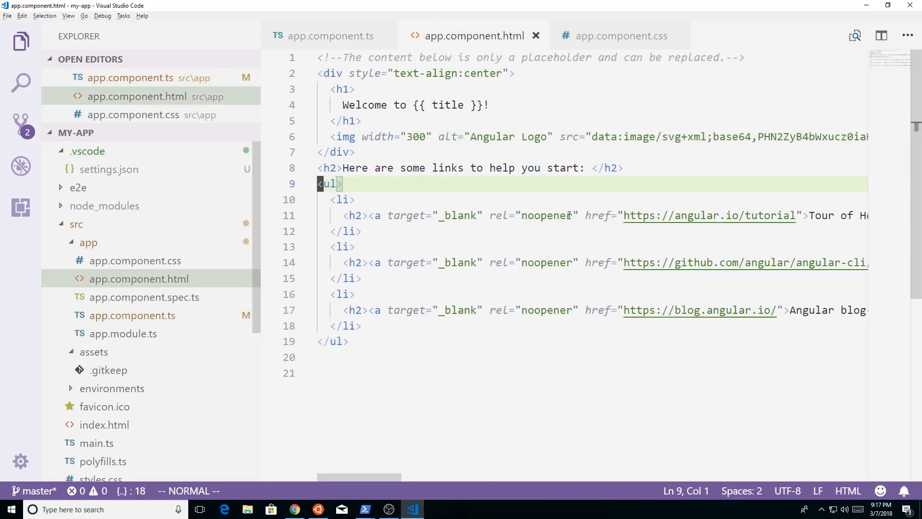
key("down")
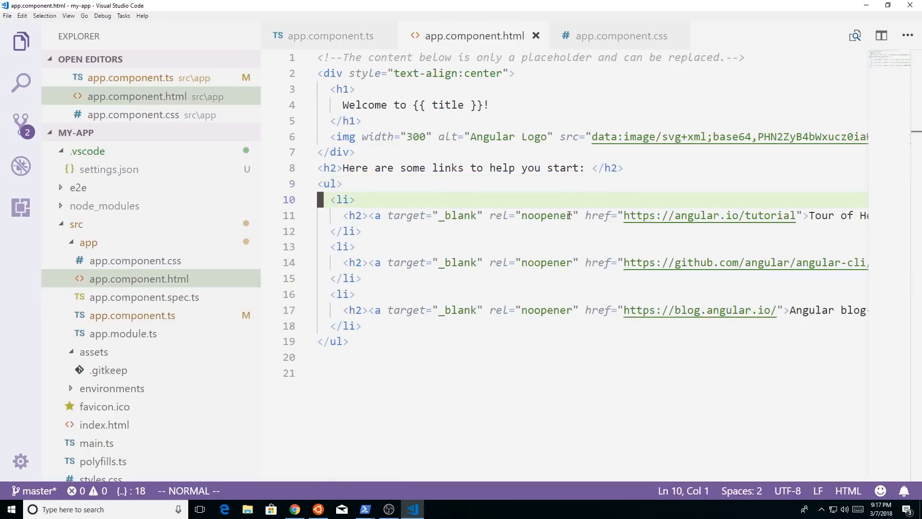
left_click(330, 35)
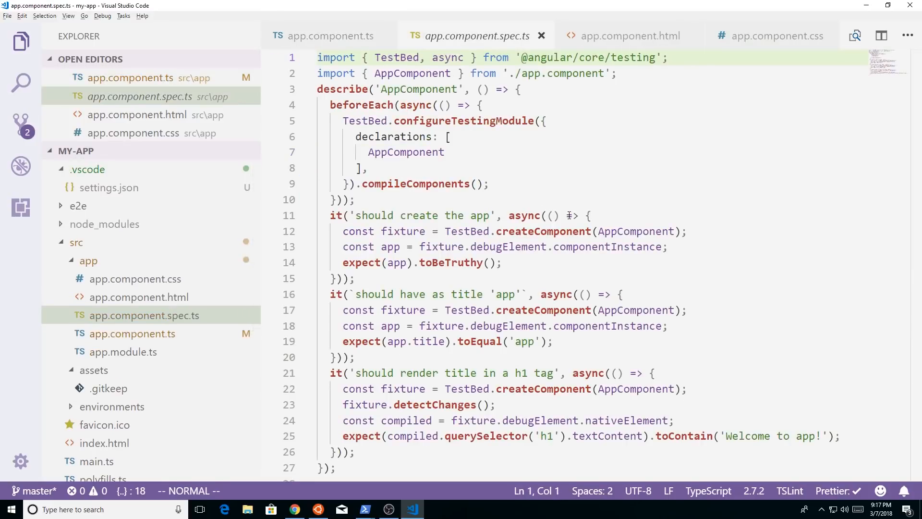
left_click(330, 36)
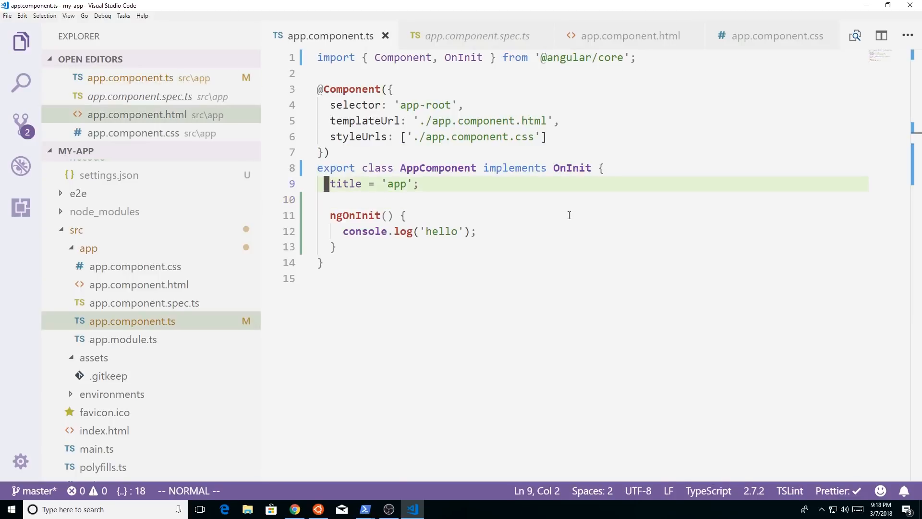
left_click(629, 35)
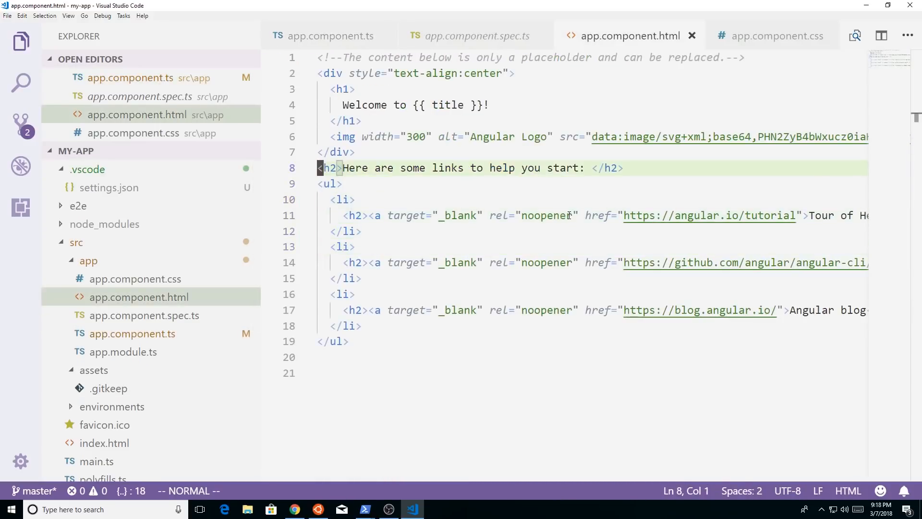
left_click(331, 35)
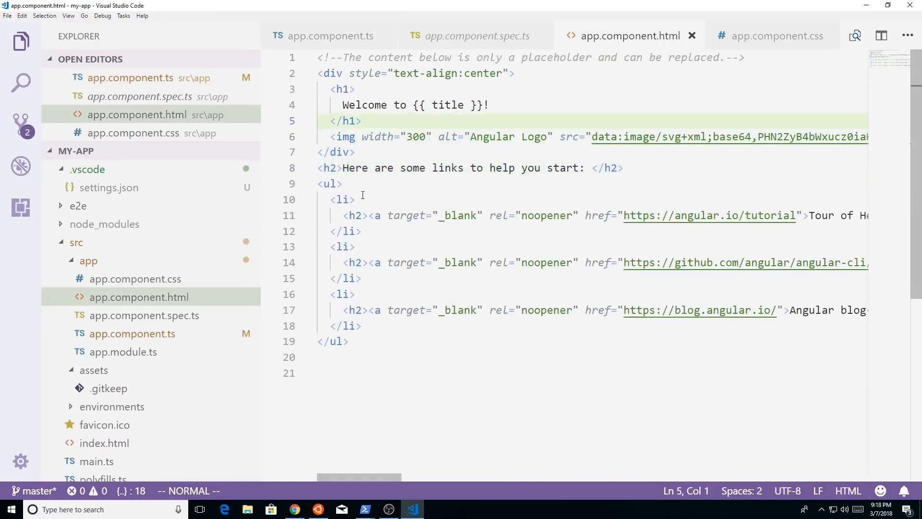
left_click(447, 104)
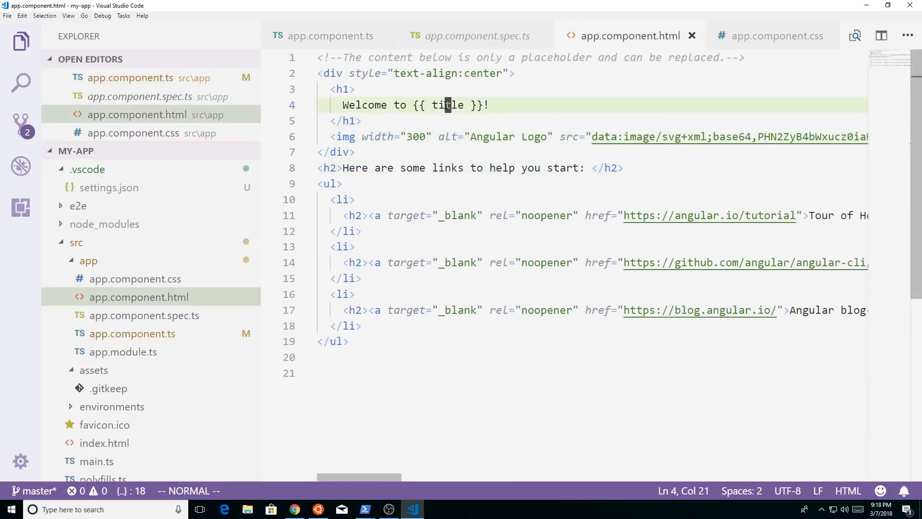
left_click(331, 35)
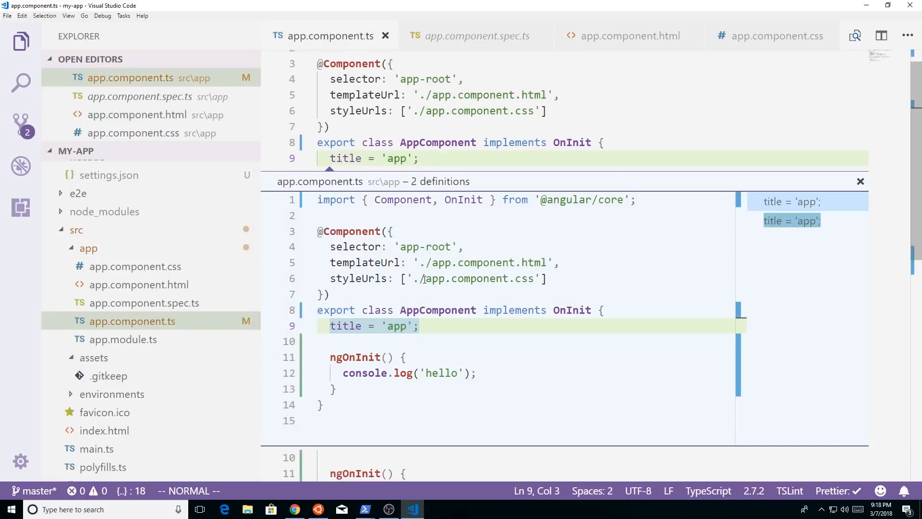
mouse_move(467, 273)
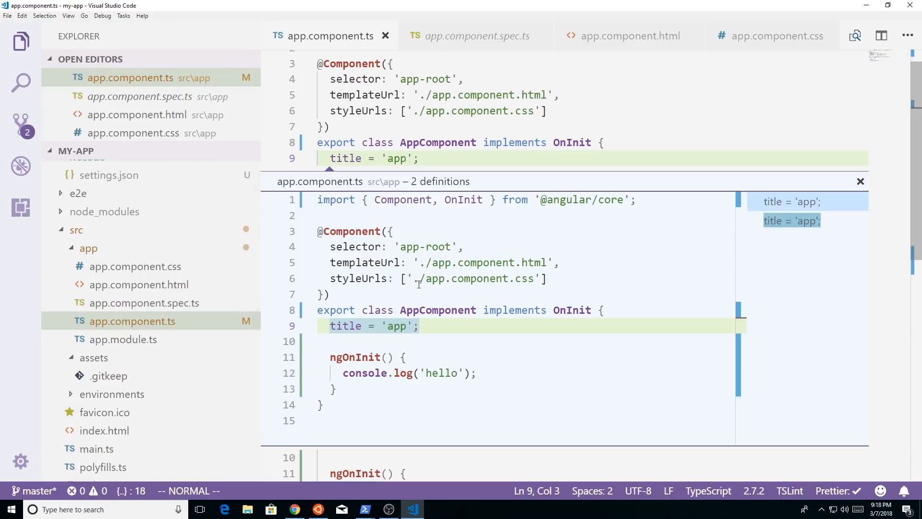
mouse_move(860, 181)
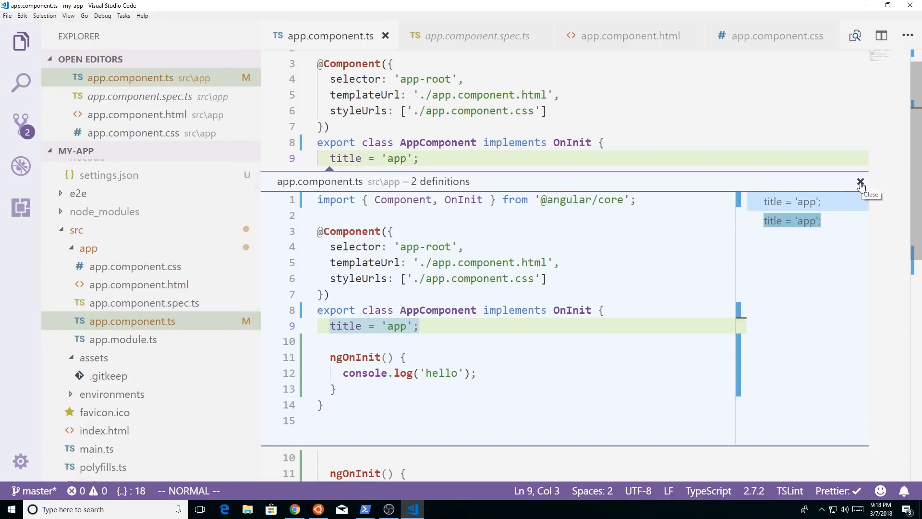
left_click(860, 181)
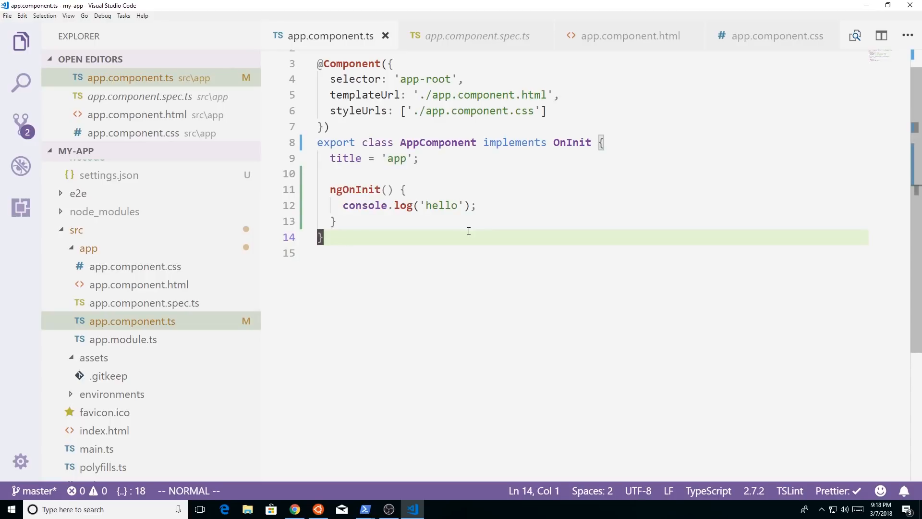